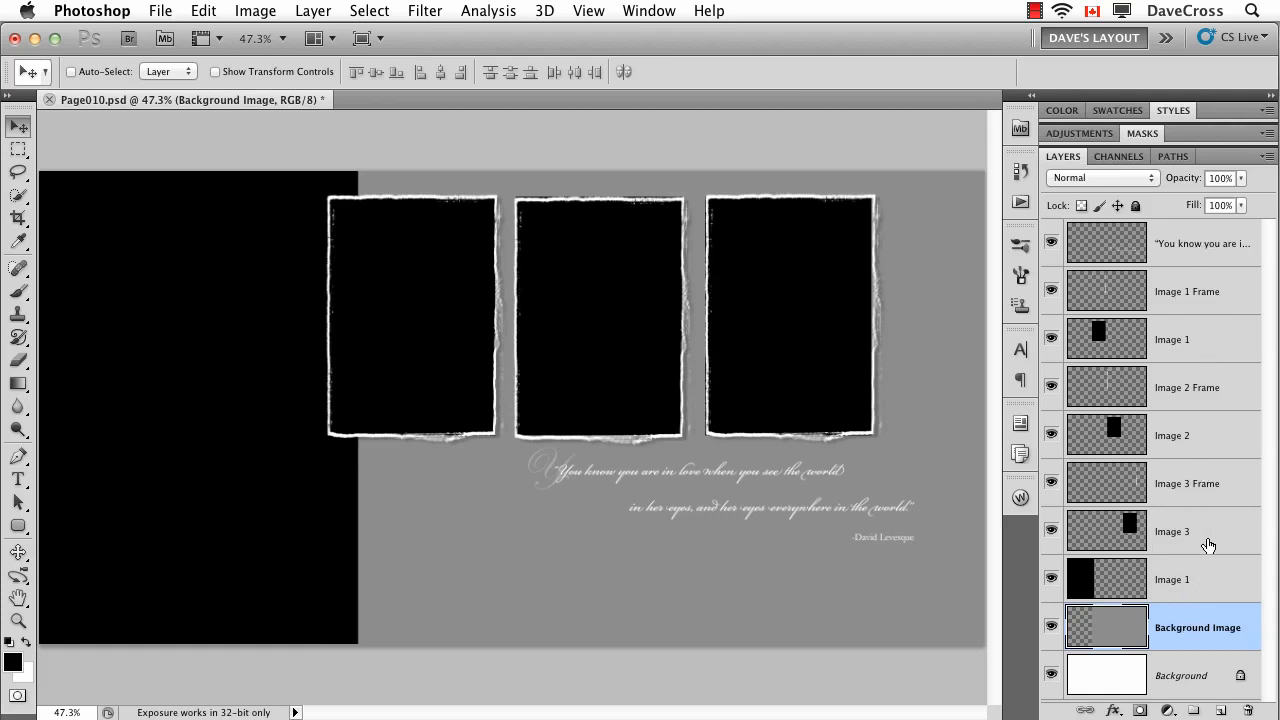
mouse_move(1188, 538)
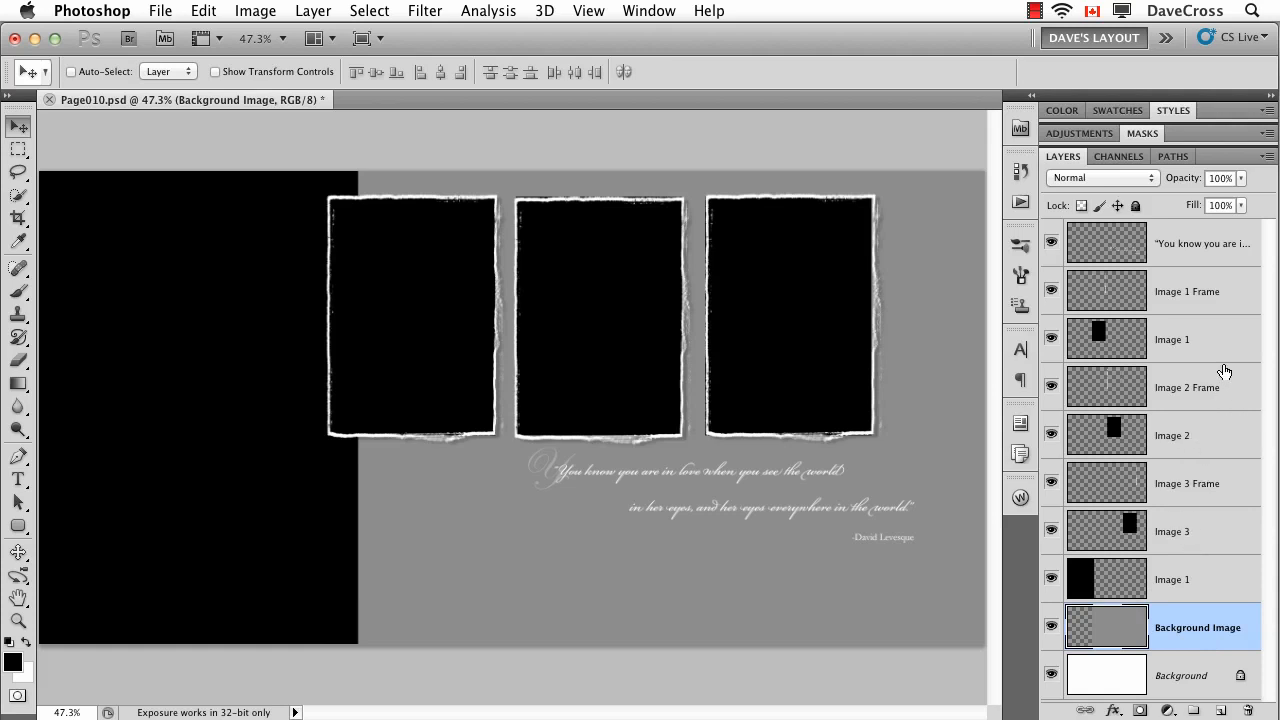
mouse_move(1135, 478)
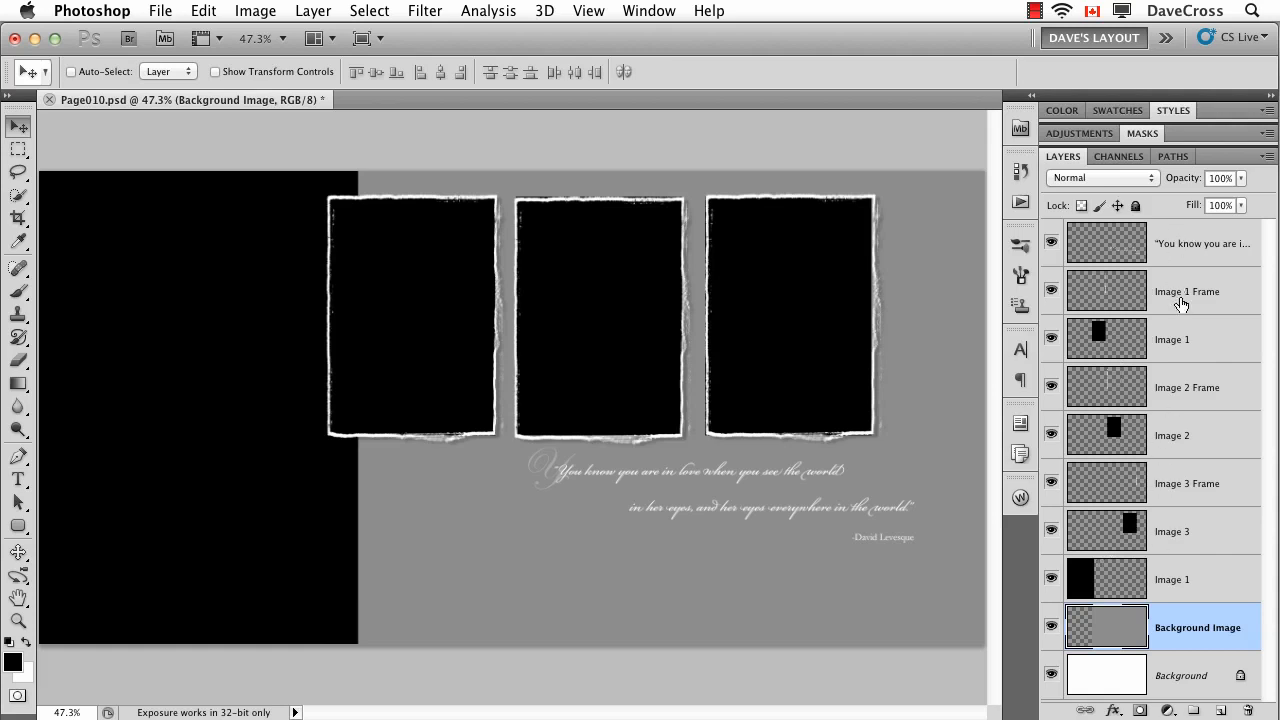
mouse_move(1106, 418)
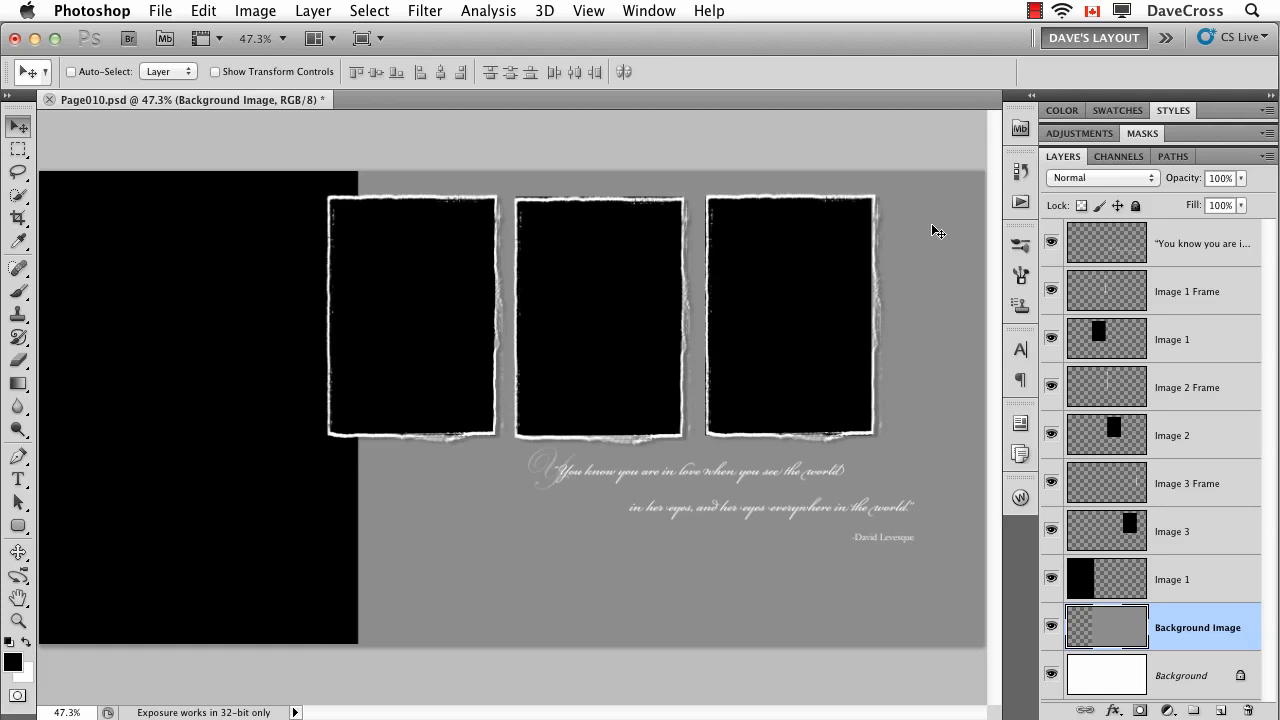
mouse_move(1047, 439)
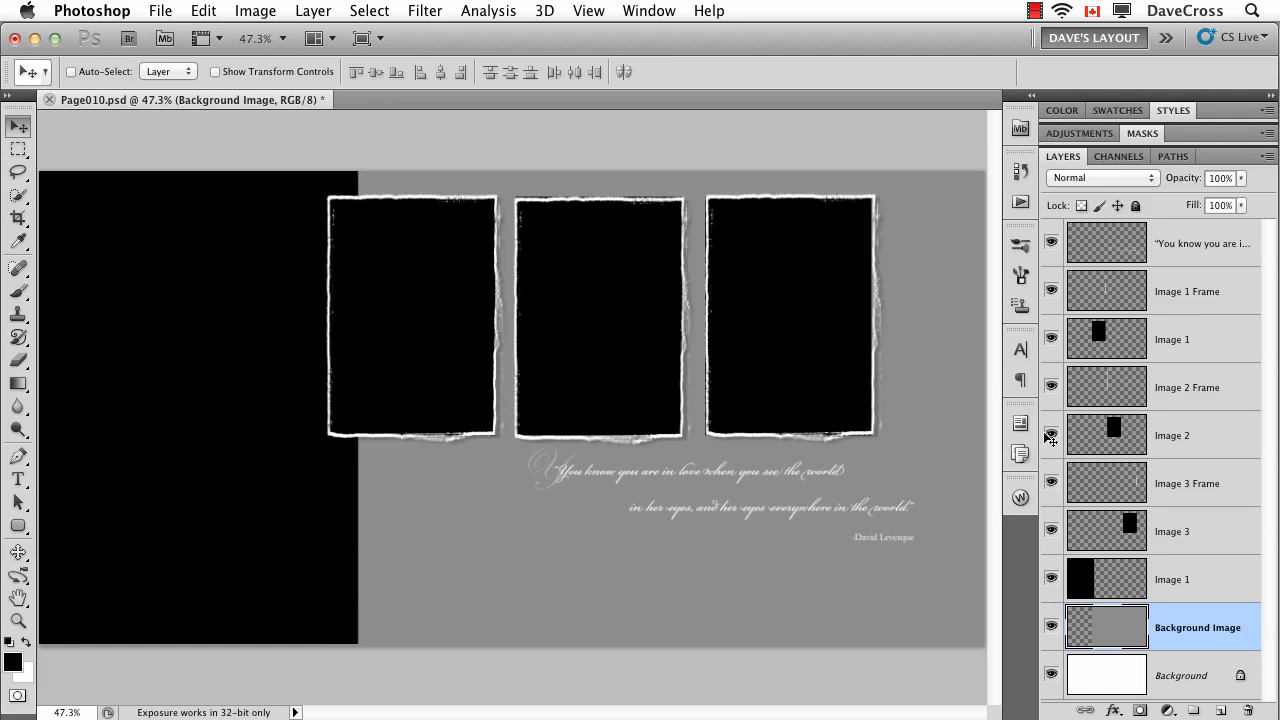
mouse_move(1155, 597)
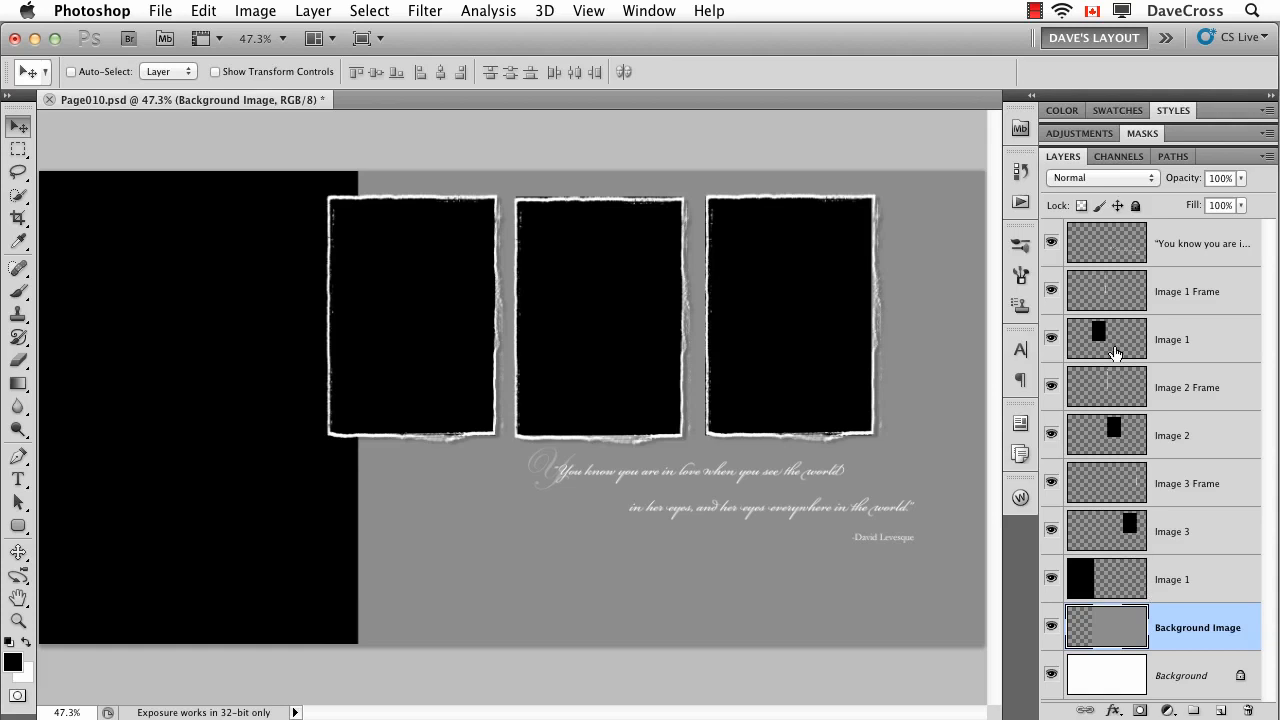
- Open Mini Bridge to browse the template folder's photos
click(1020, 127)
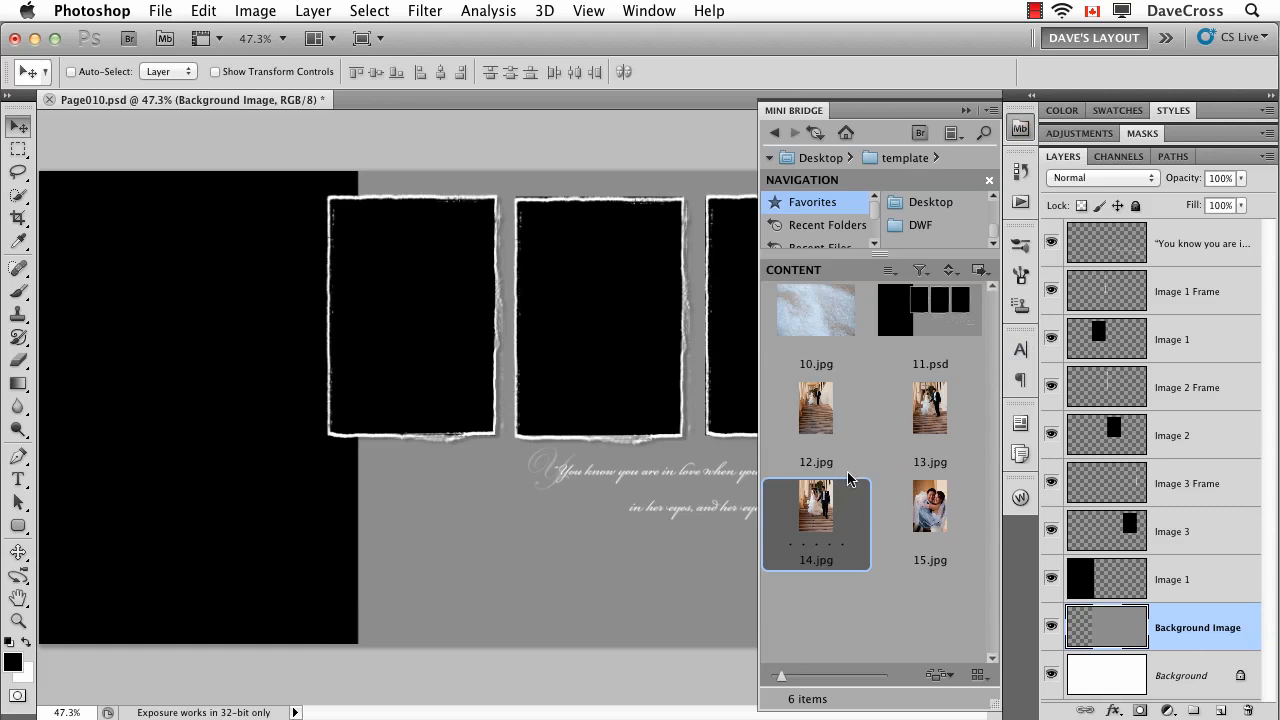
mouse_move(884, 354)
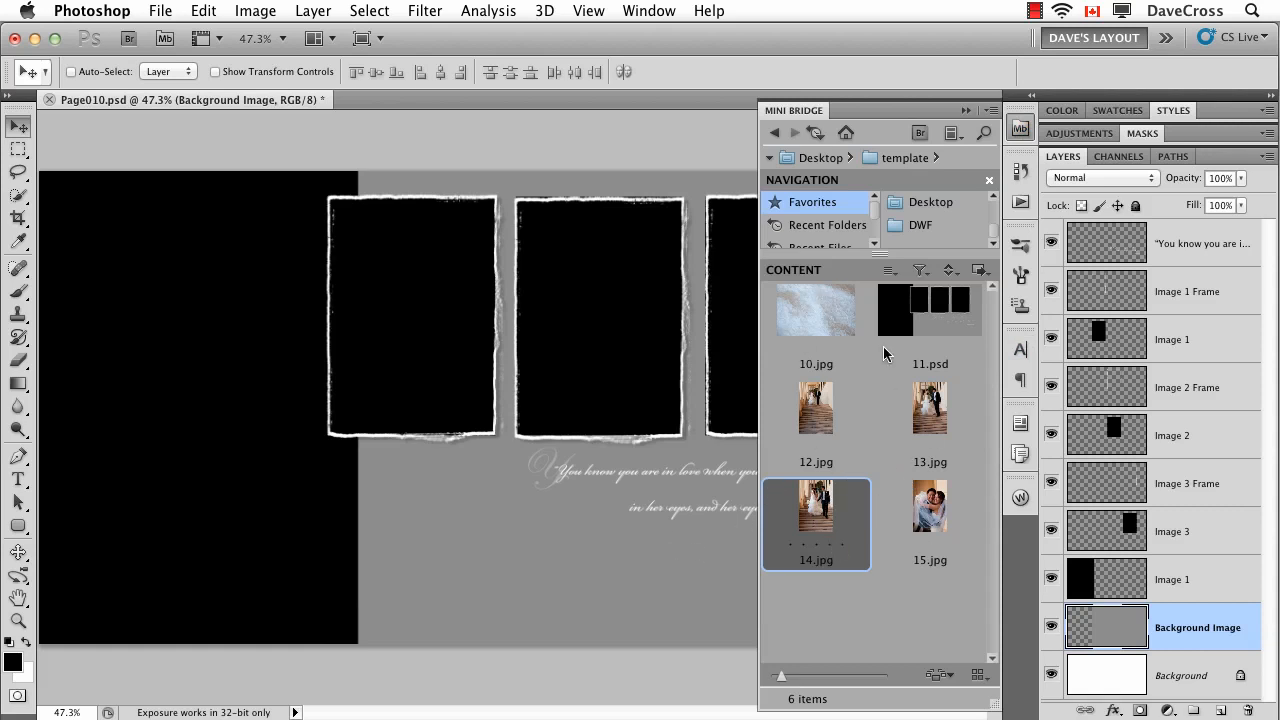
mouse_move(958, 428)
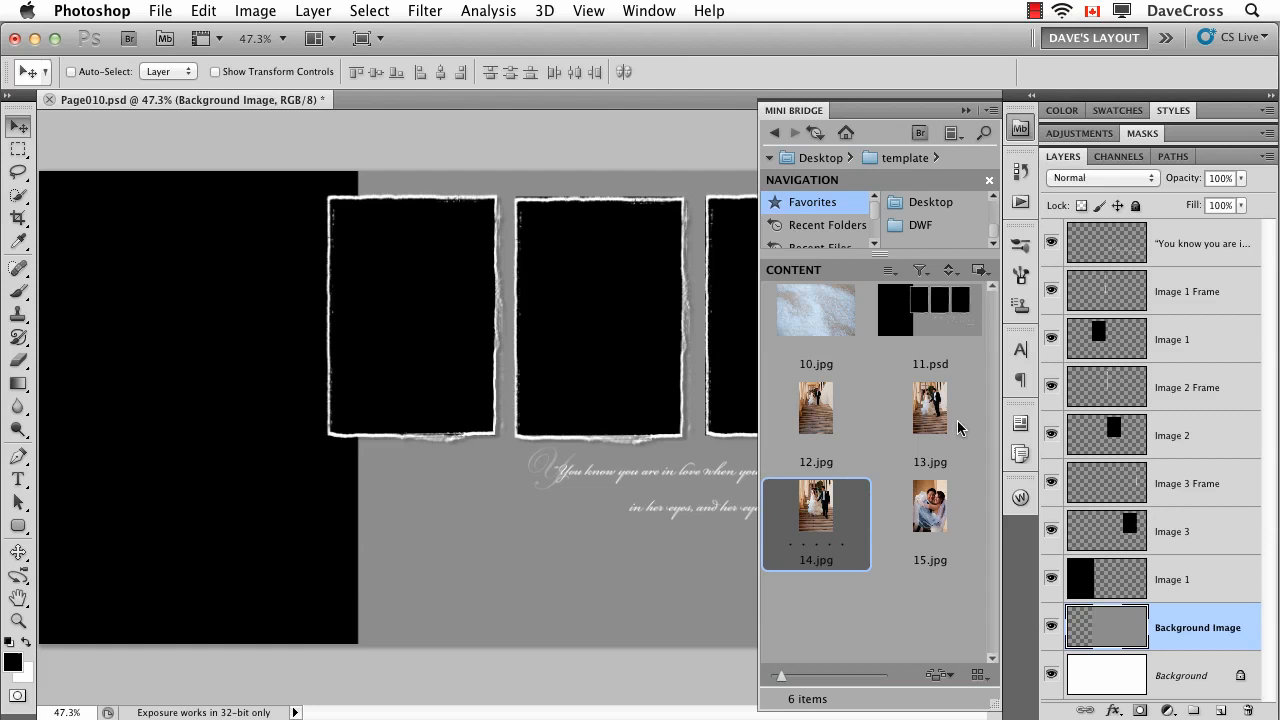
mouse_move(1199, 638)
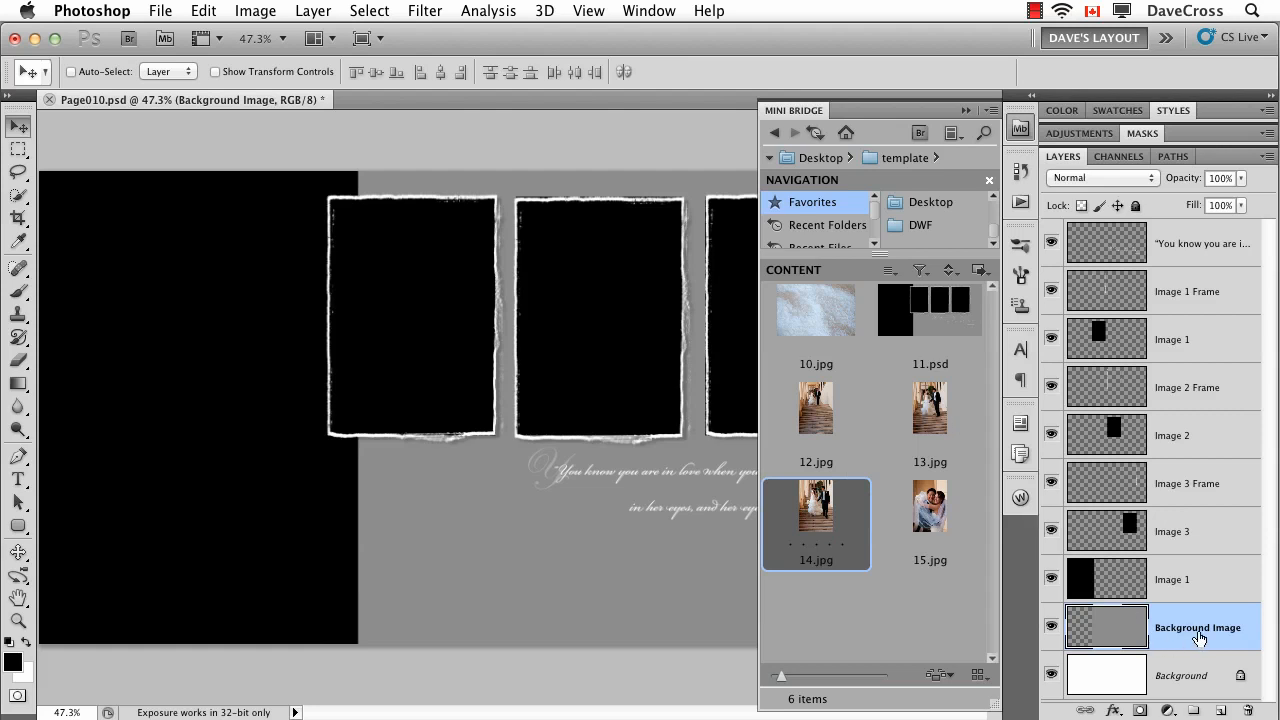
mouse_move(585, 603)
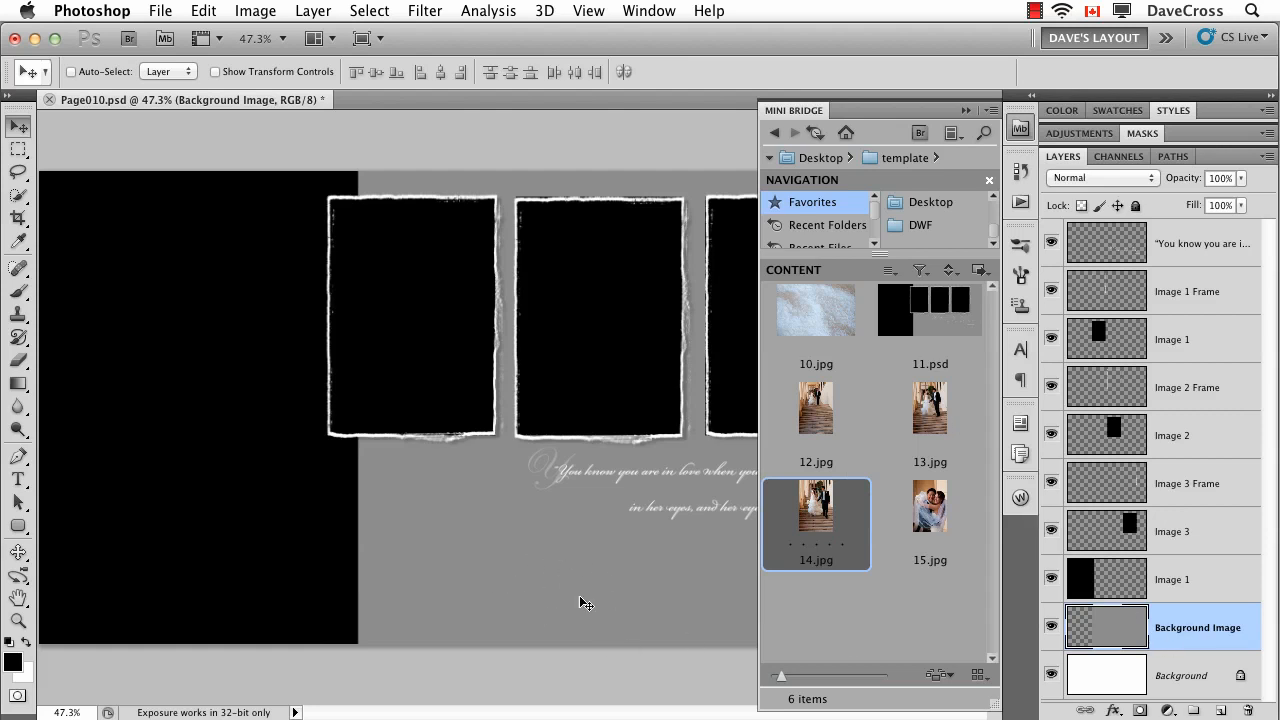
mouse_move(1203, 558)
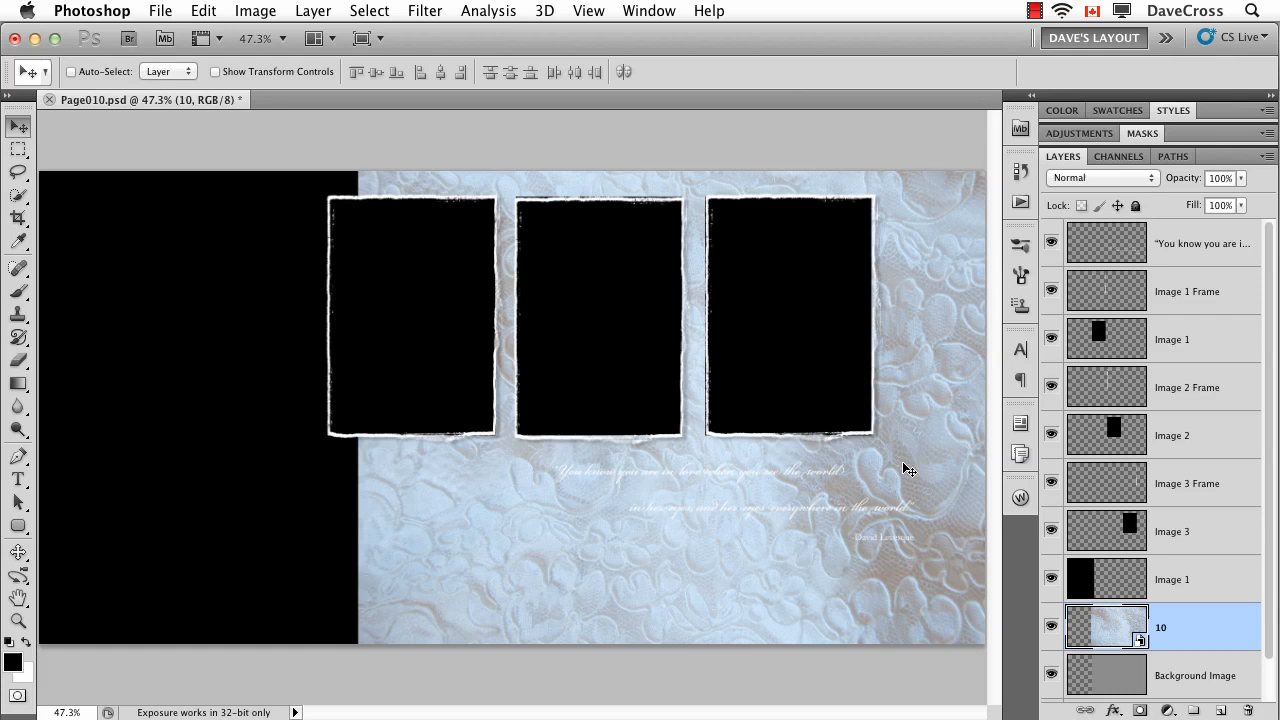
mouse_move(1180, 577)
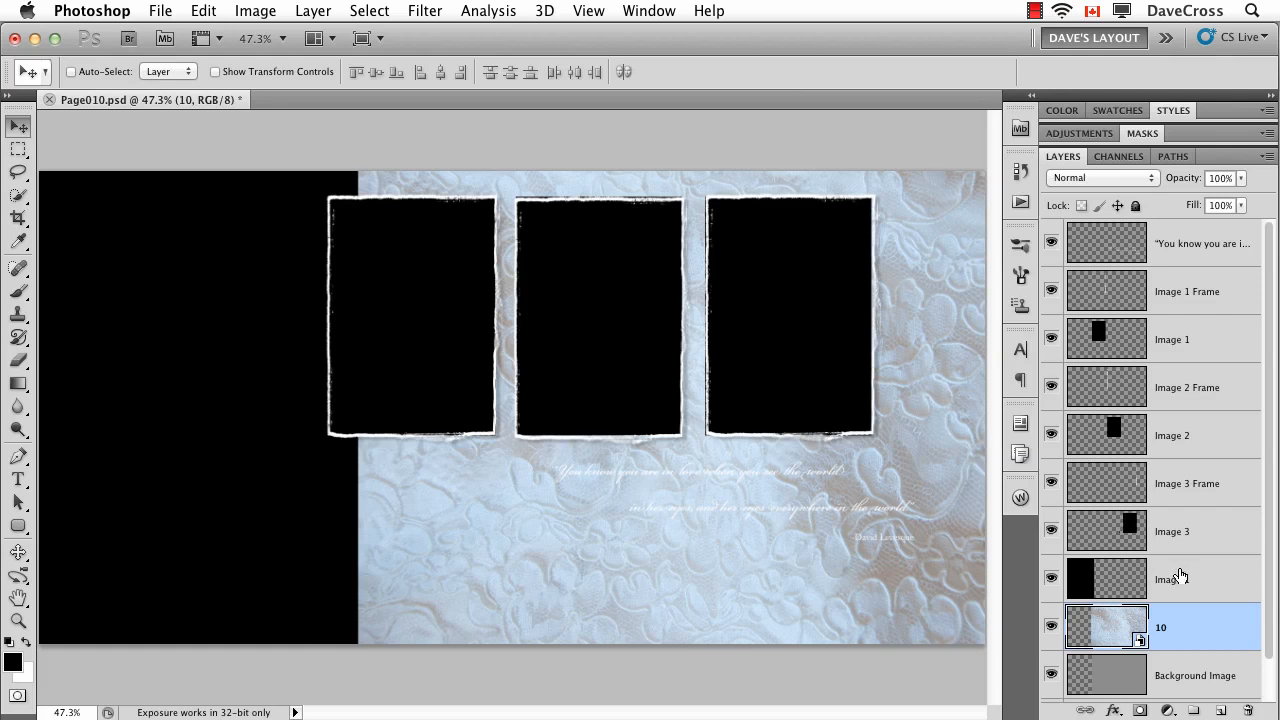
- Place couple photo 15.jpg above the Image 1 layer and move it over the left area
click(1170, 578)
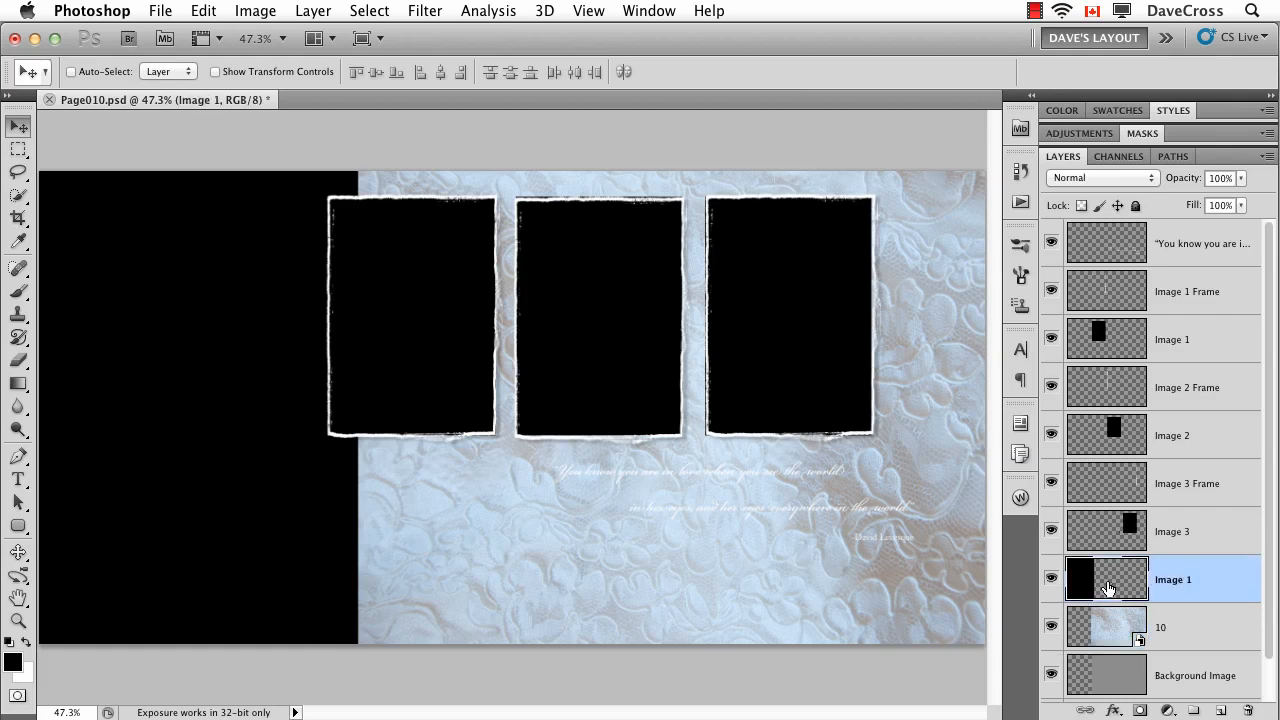
click(1020, 129)
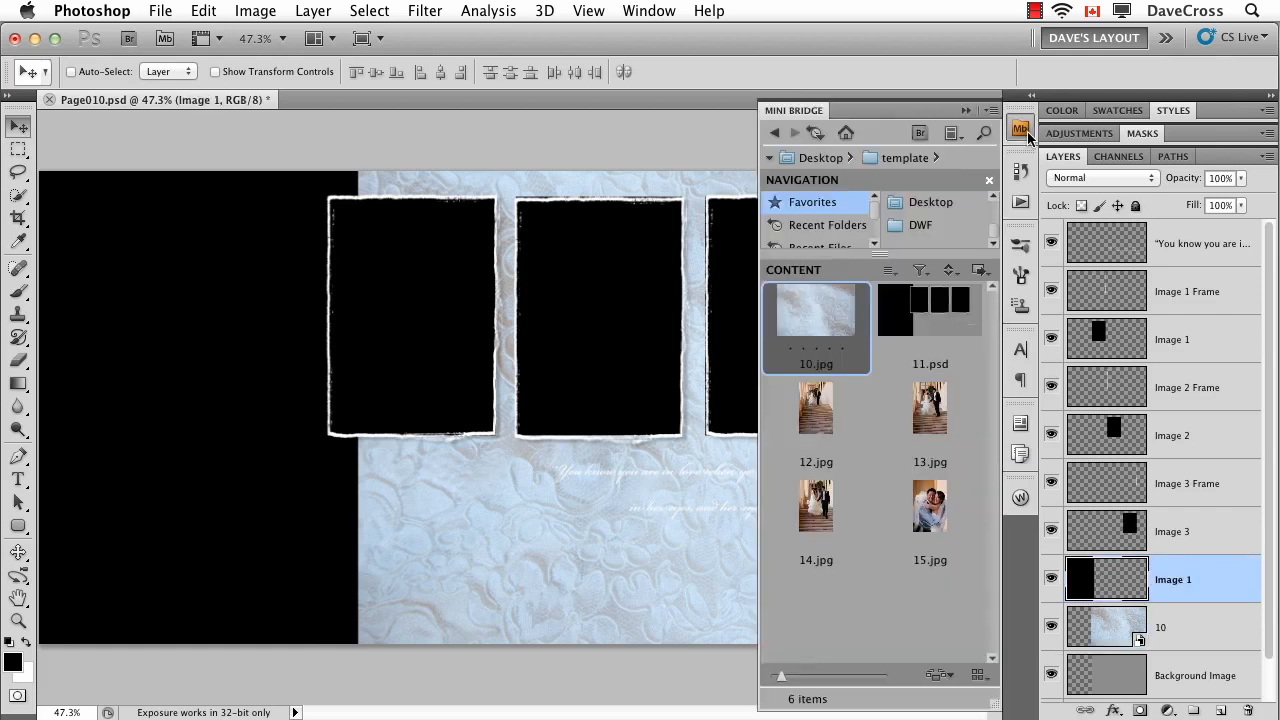
drag(929, 505, 235, 525)
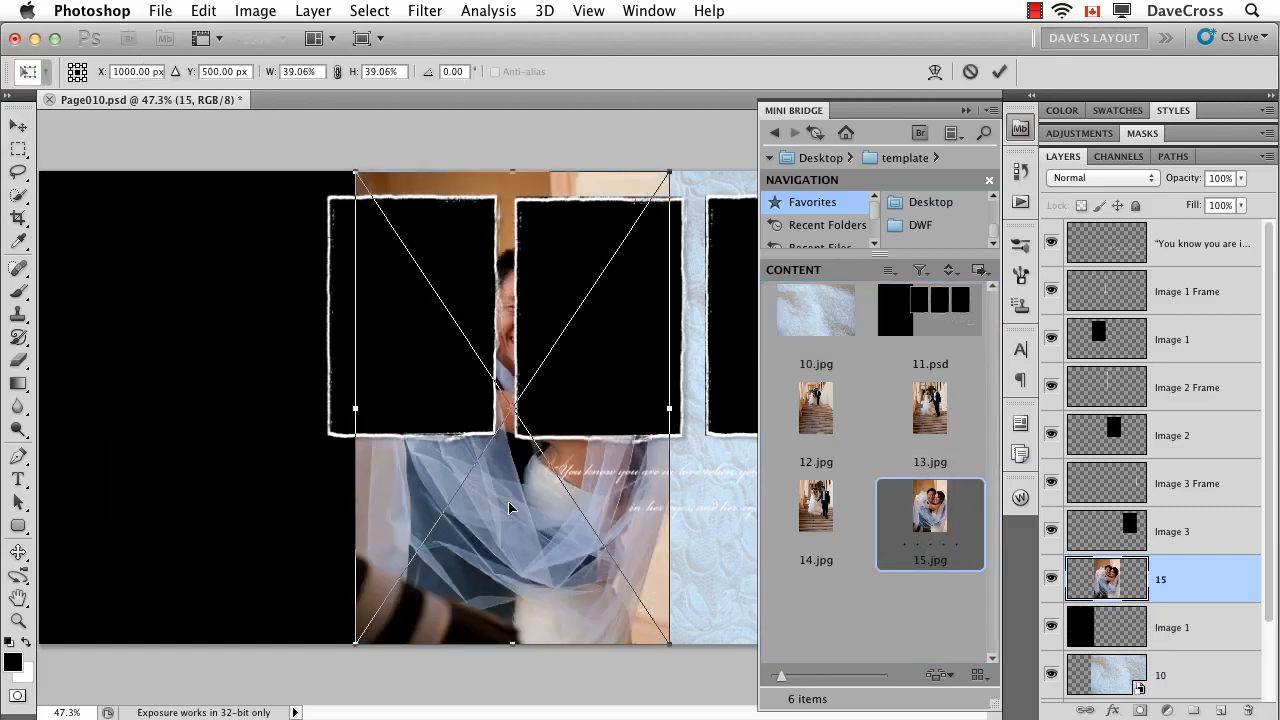
drag(510, 507, 295, 578)
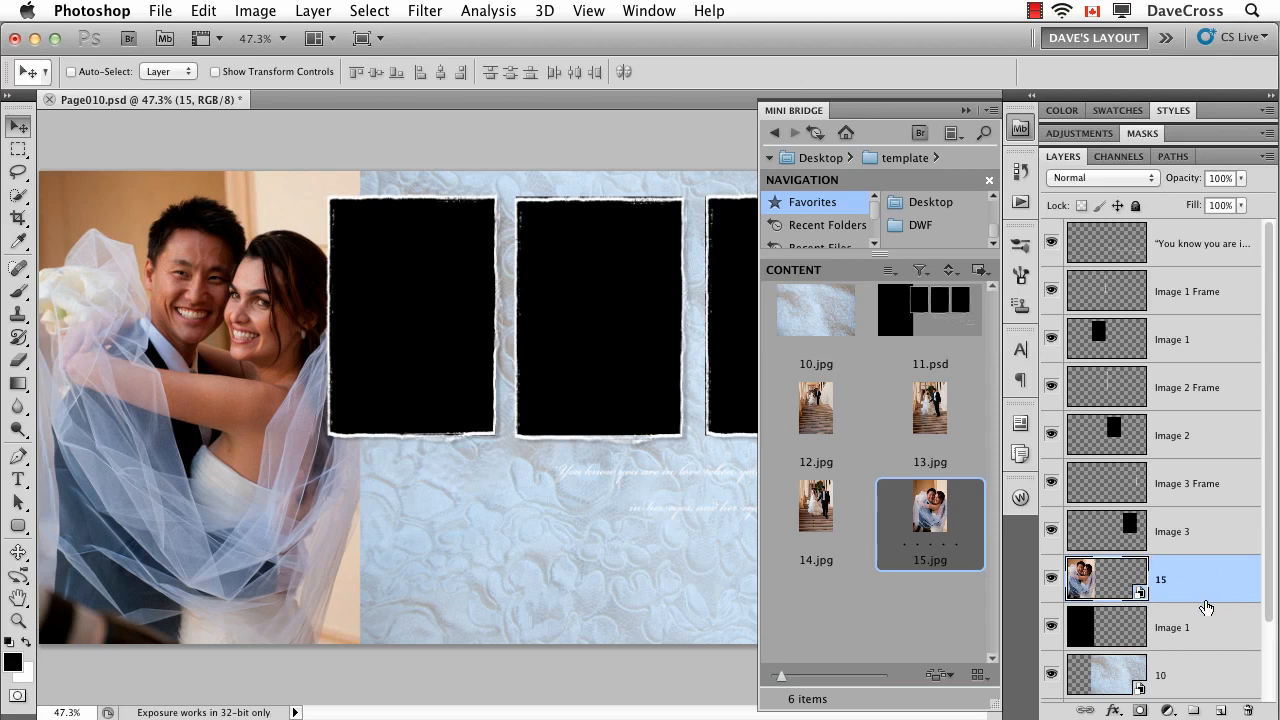
mouse_move(1185, 538)
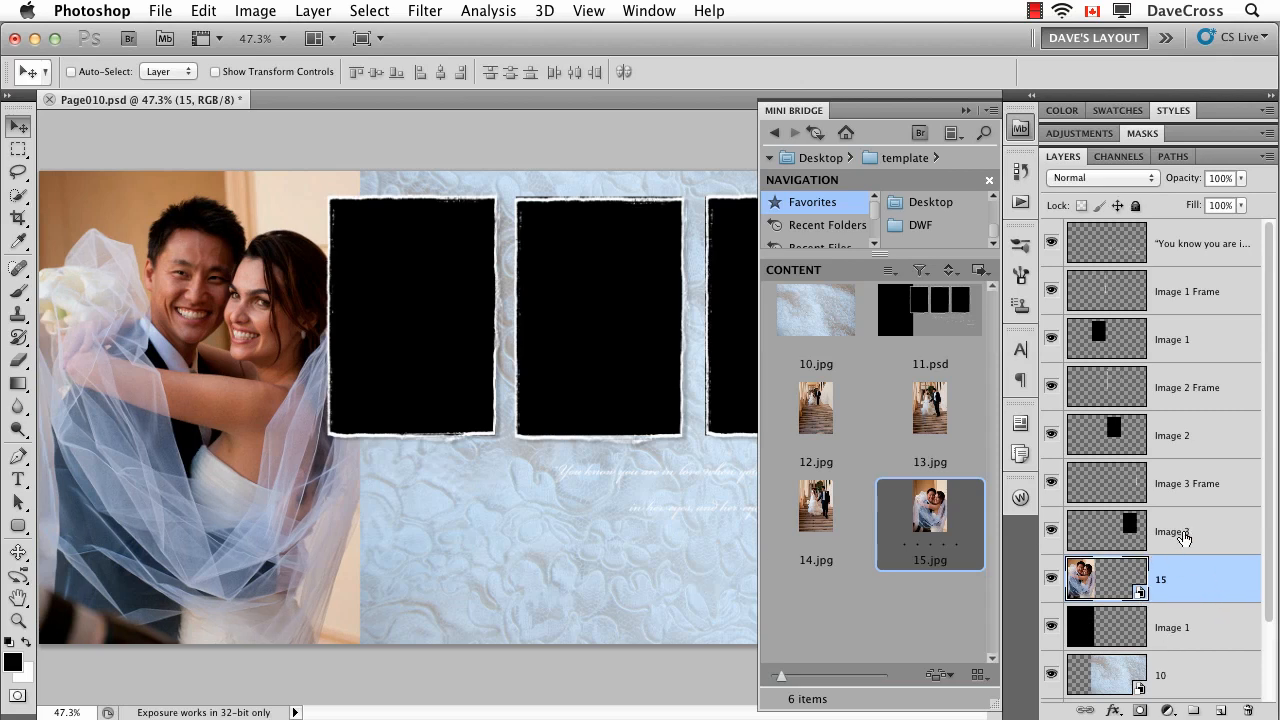
- Place stair photo 14.jpg above Image 3 and shrink it over the third frame
click(1172, 531)
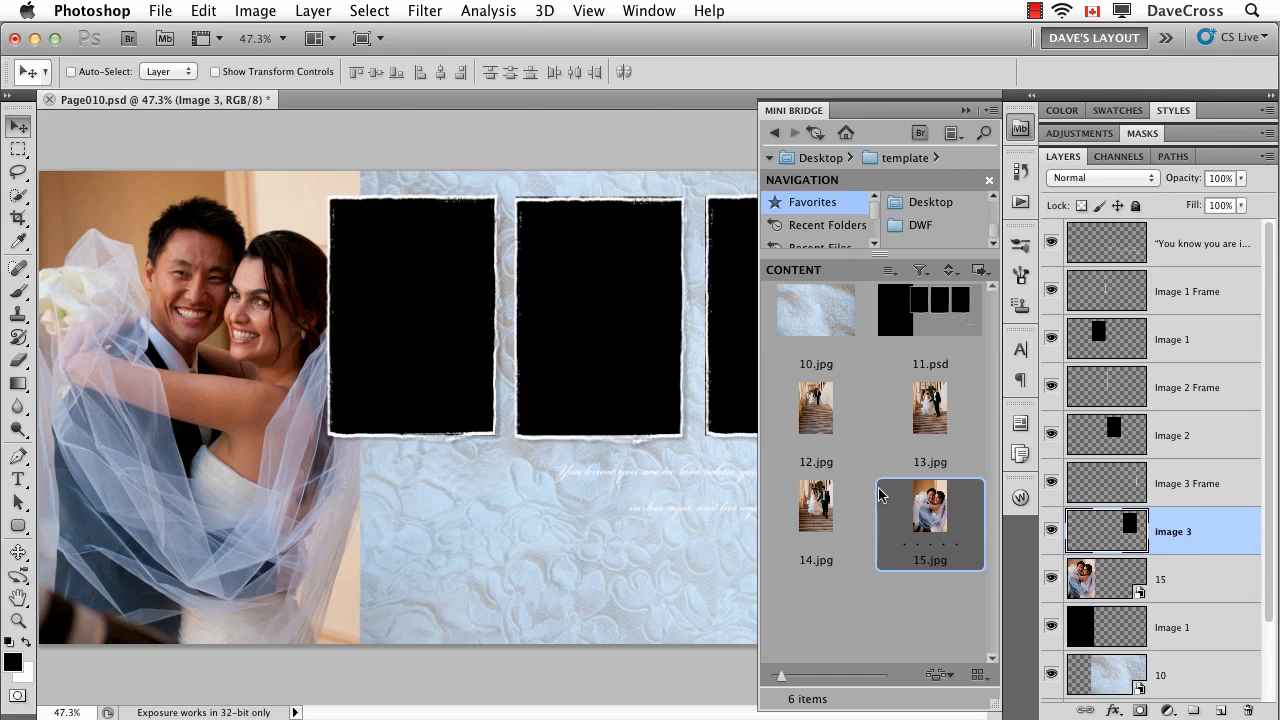
mouse_move(815, 510)
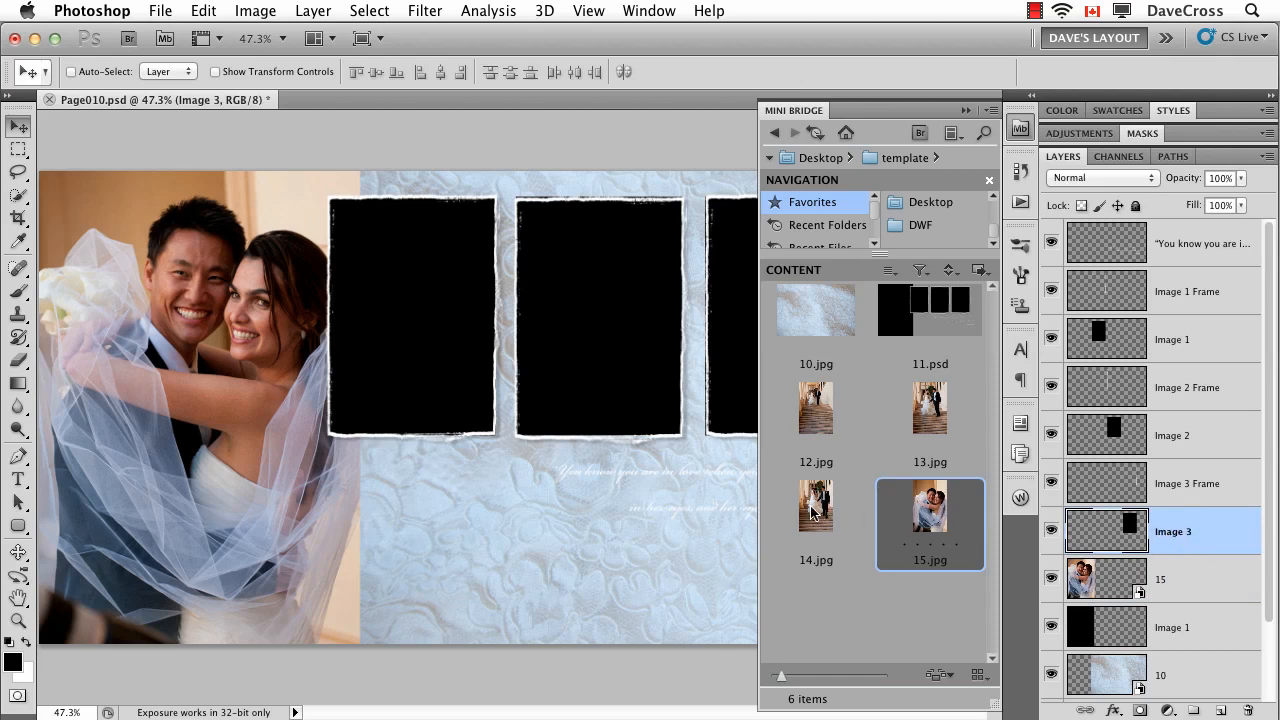
double_click(815, 505)
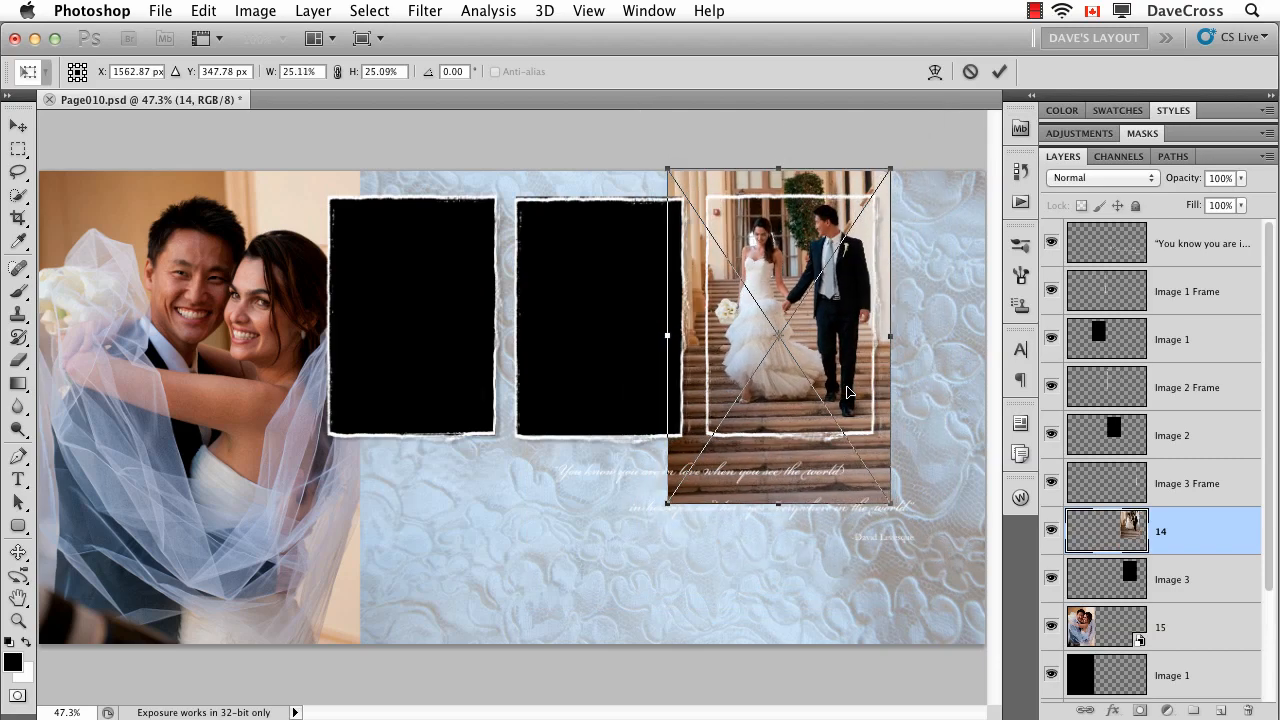
drag(850, 390, 840, 390)
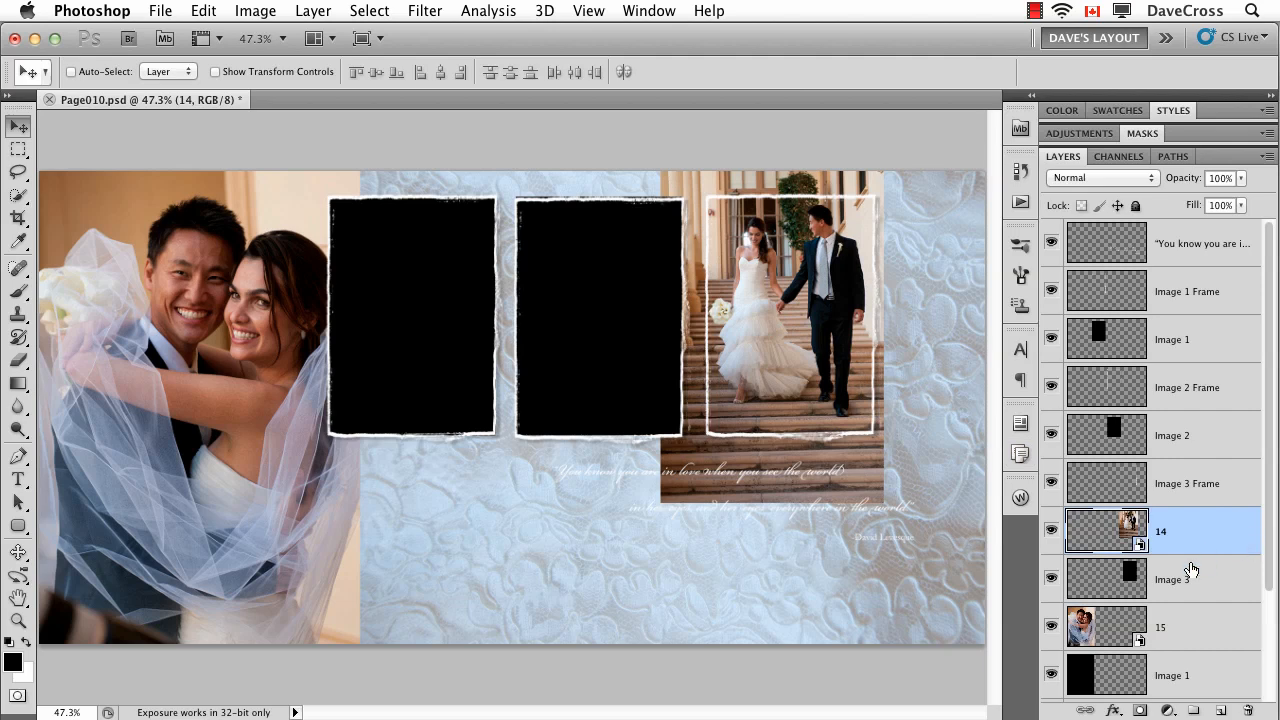
mouse_move(1191, 593)
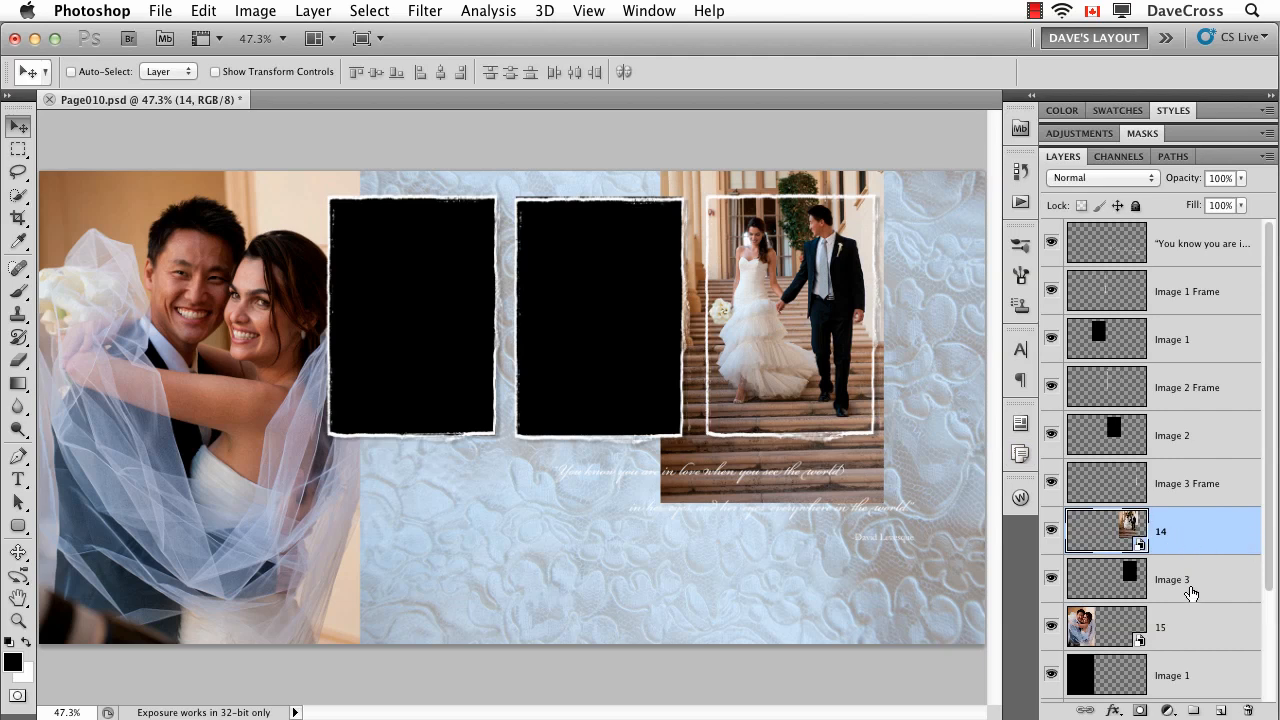
mouse_move(1190, 585)
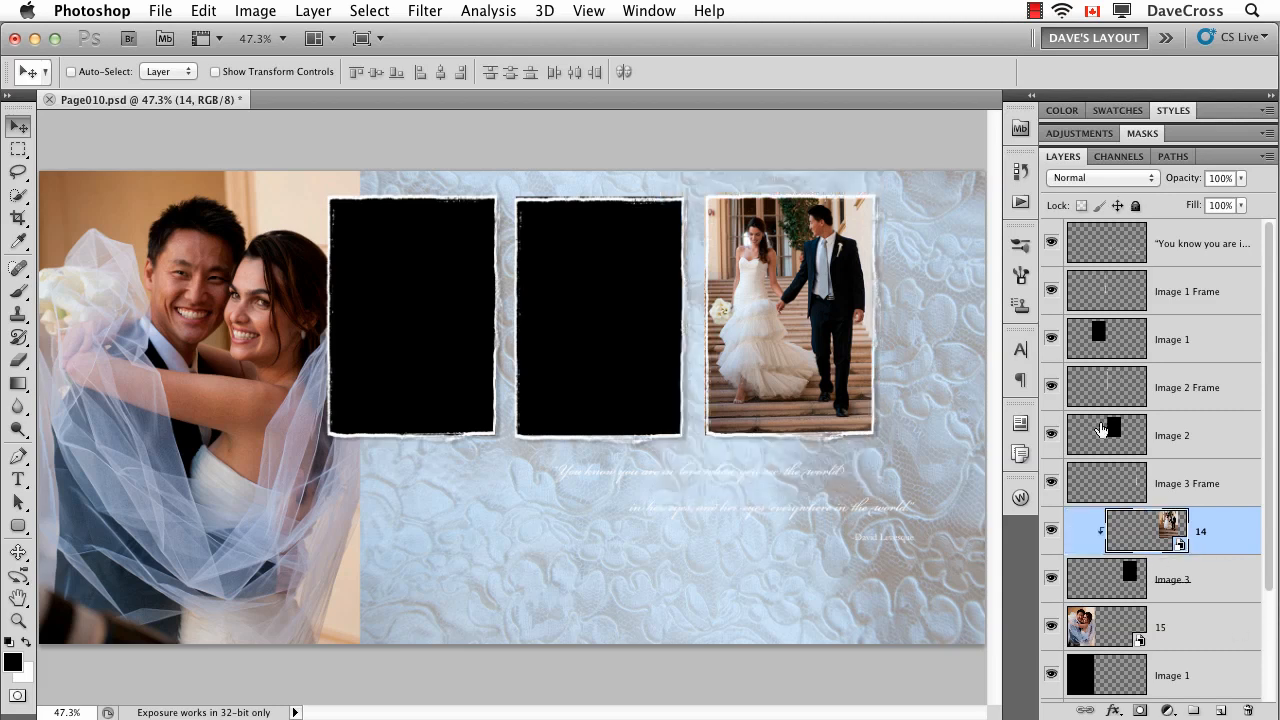
mouse_move(898, 390)
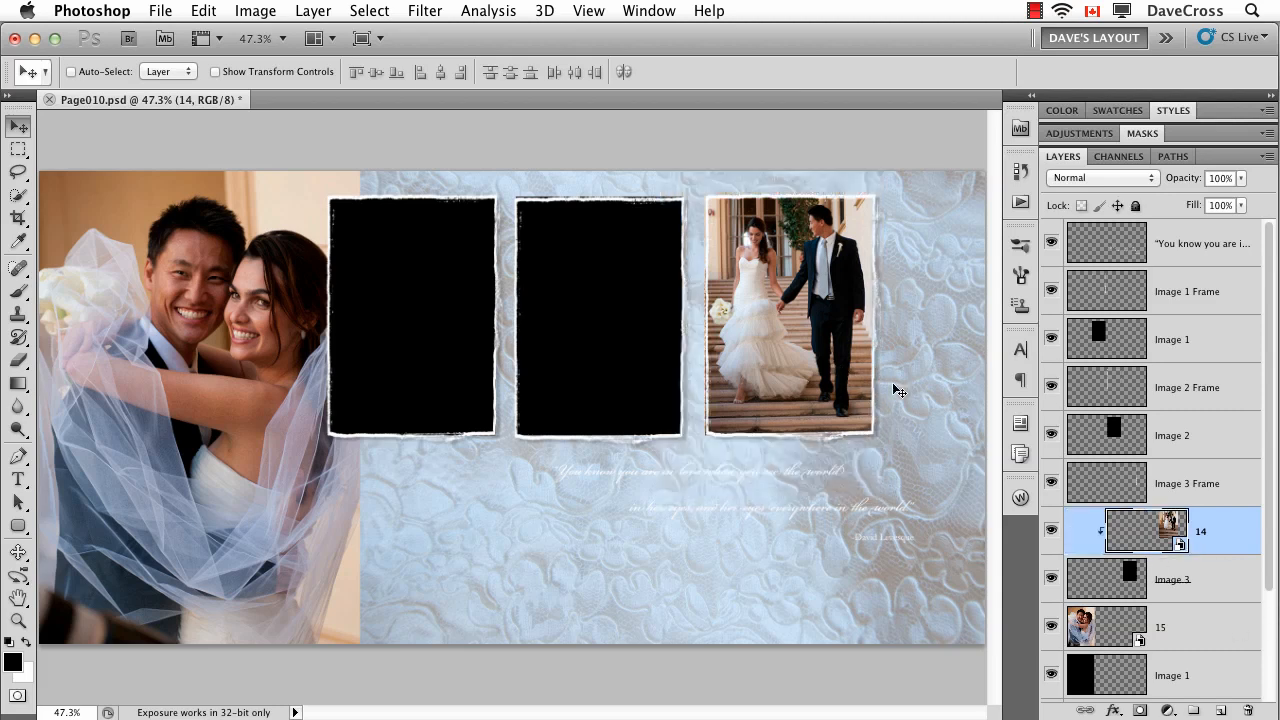
- Target the Image 2 layer and scale photo 13.jpg down over the middle frame
click(1172, 434)
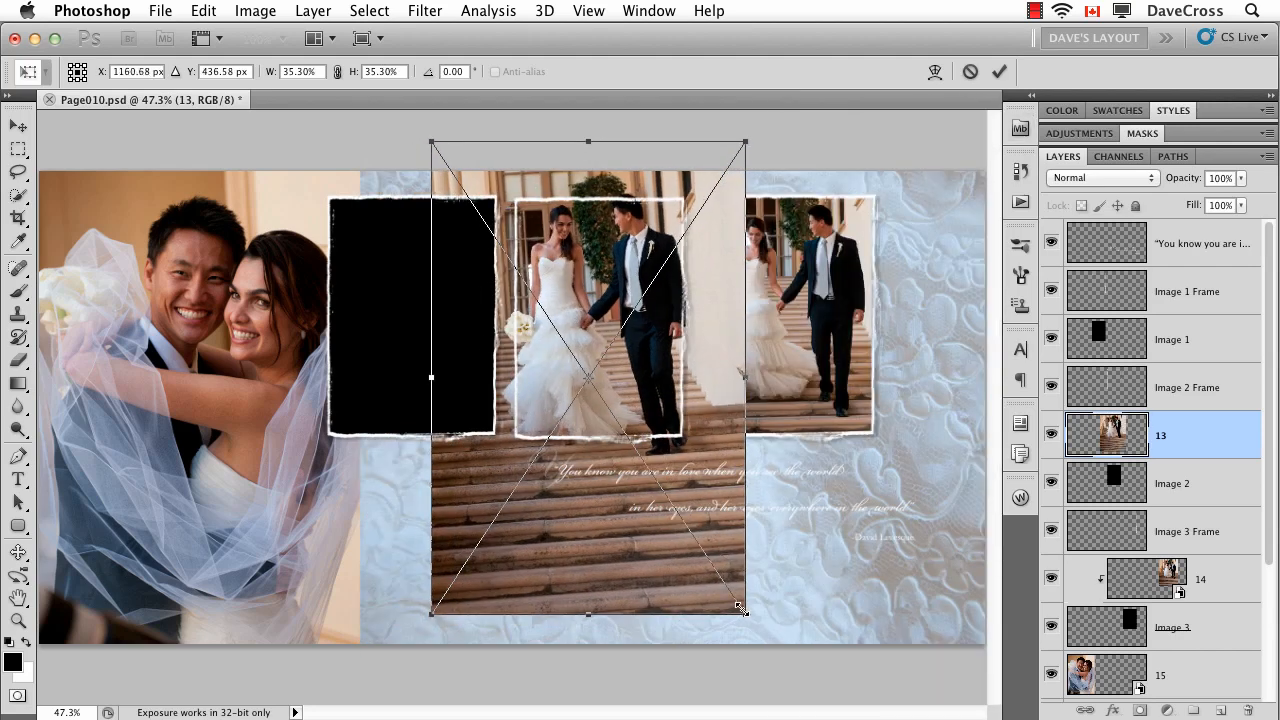
drag(745, 610, 660, 535)
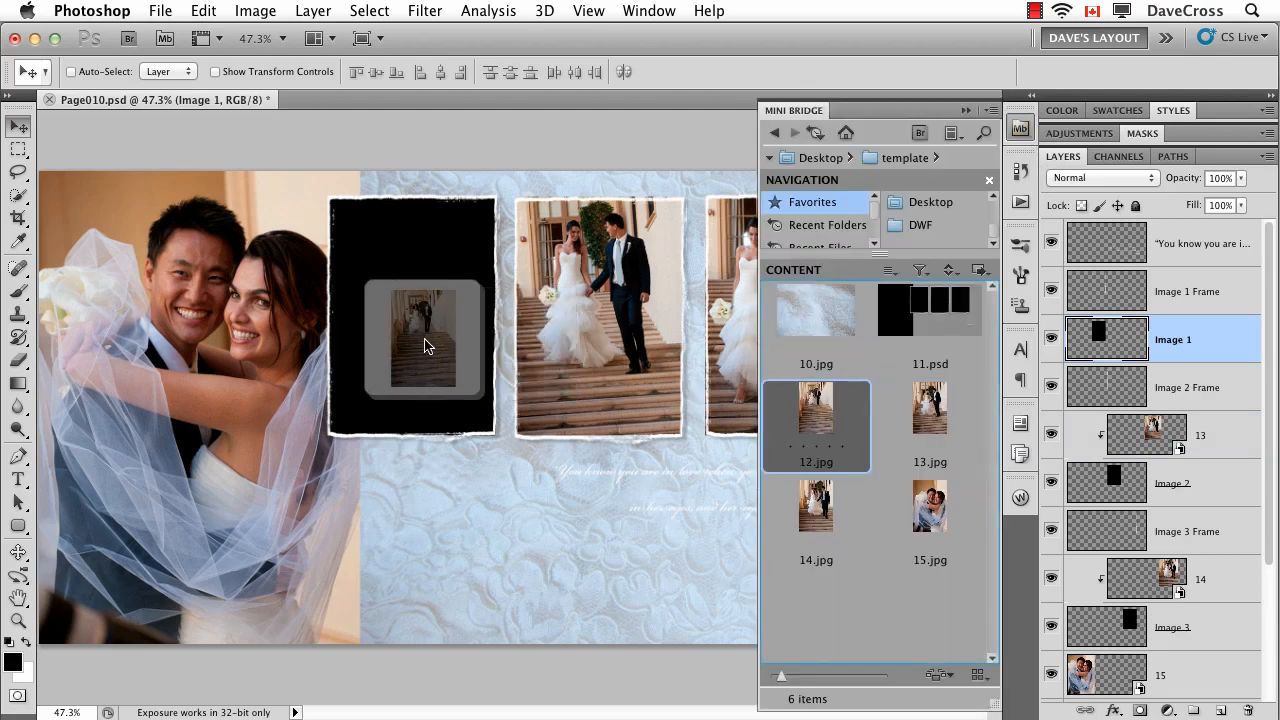
- Place stair photo 12.jpg and move and resize it over the first frame
double_click(815, 425)
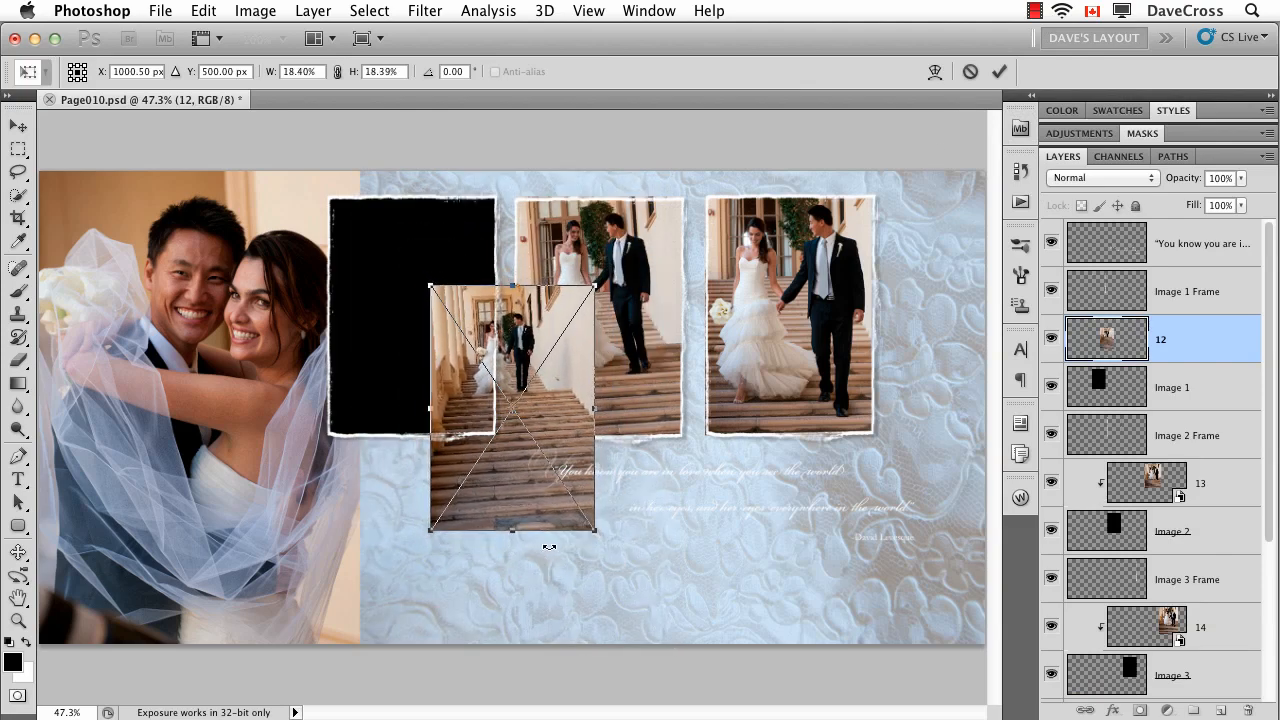
drag(510, 405, 412, 302)
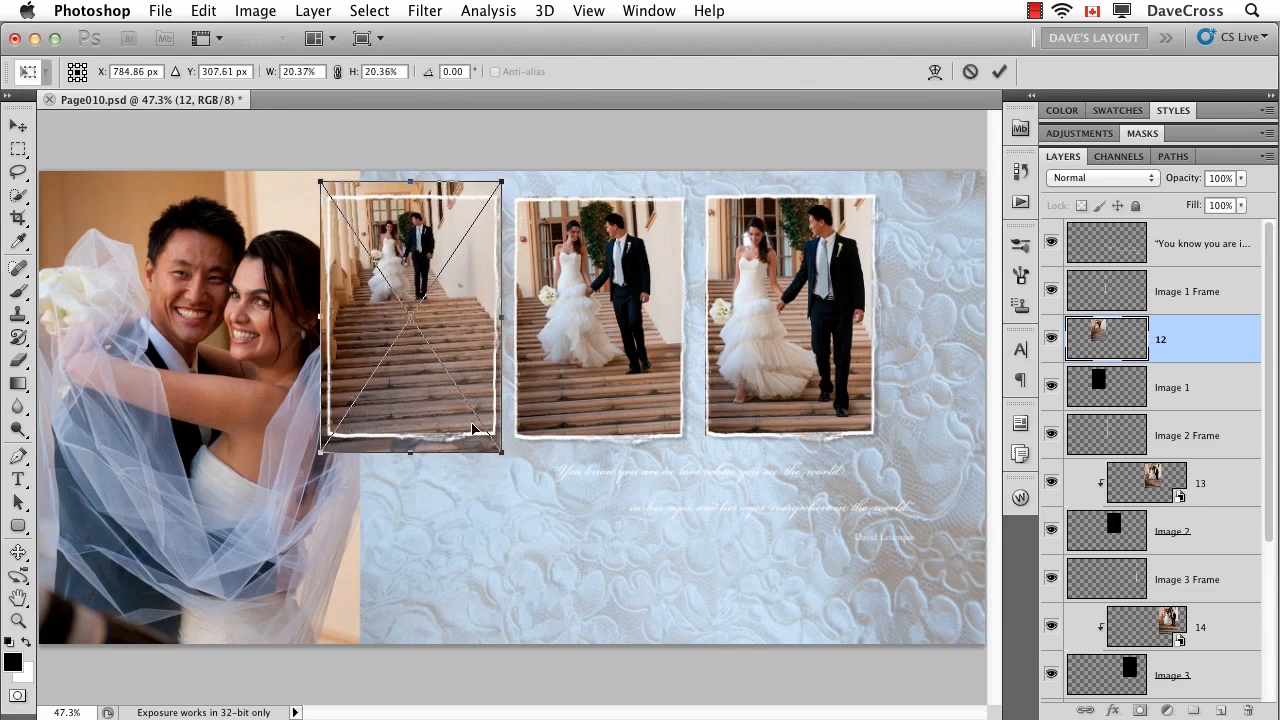
mouse_move(560, 478)
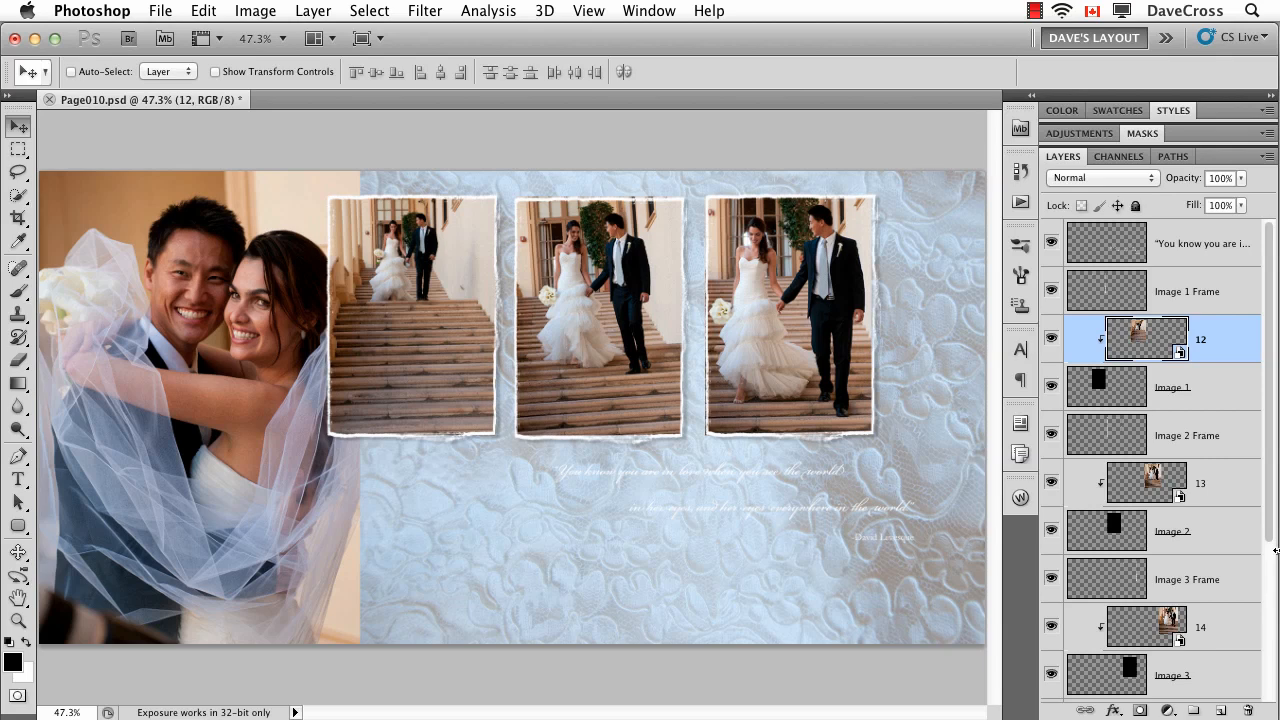
scroll(down, 3)
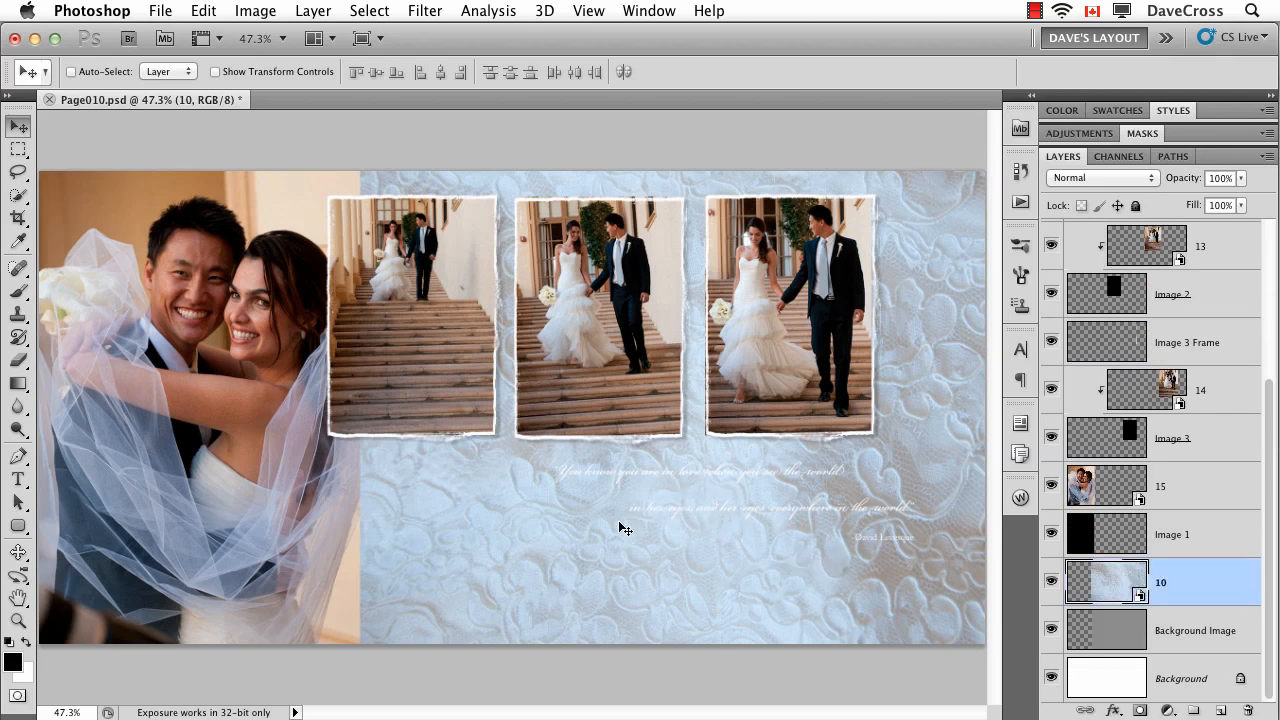
mouse_move(845, 551)
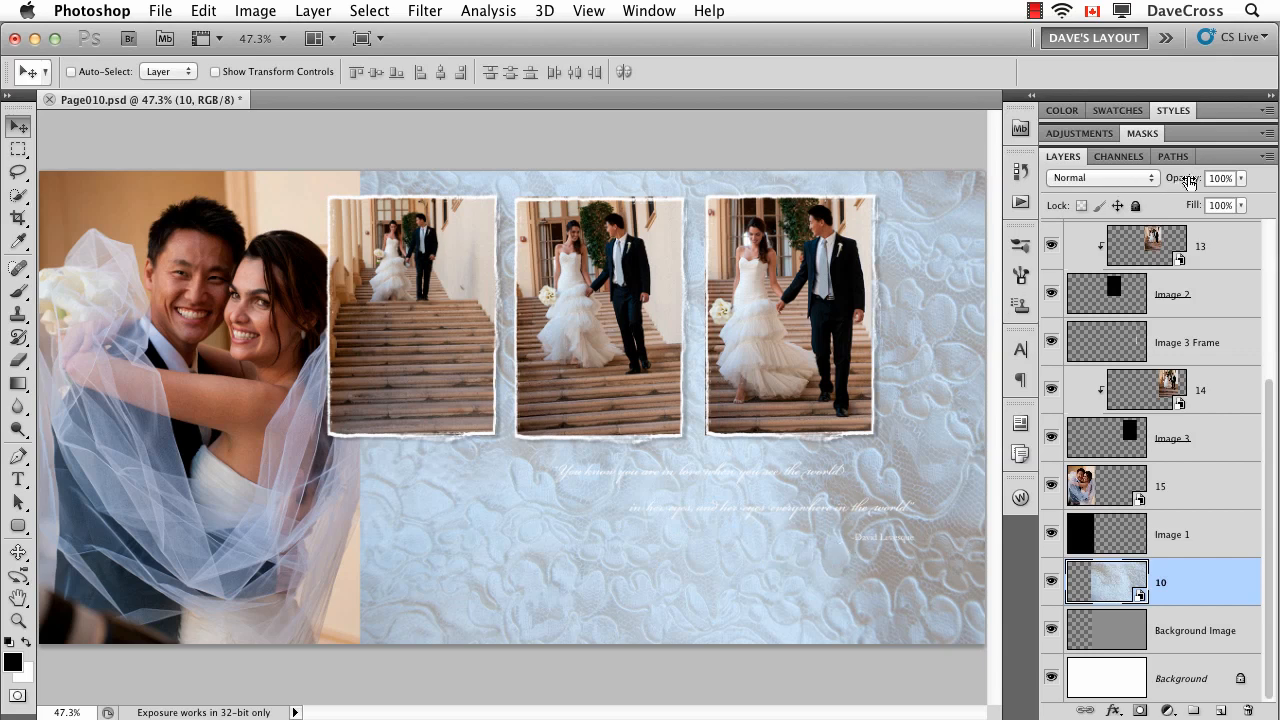
- Set the lace layer 10 opacity to 50
text(50)
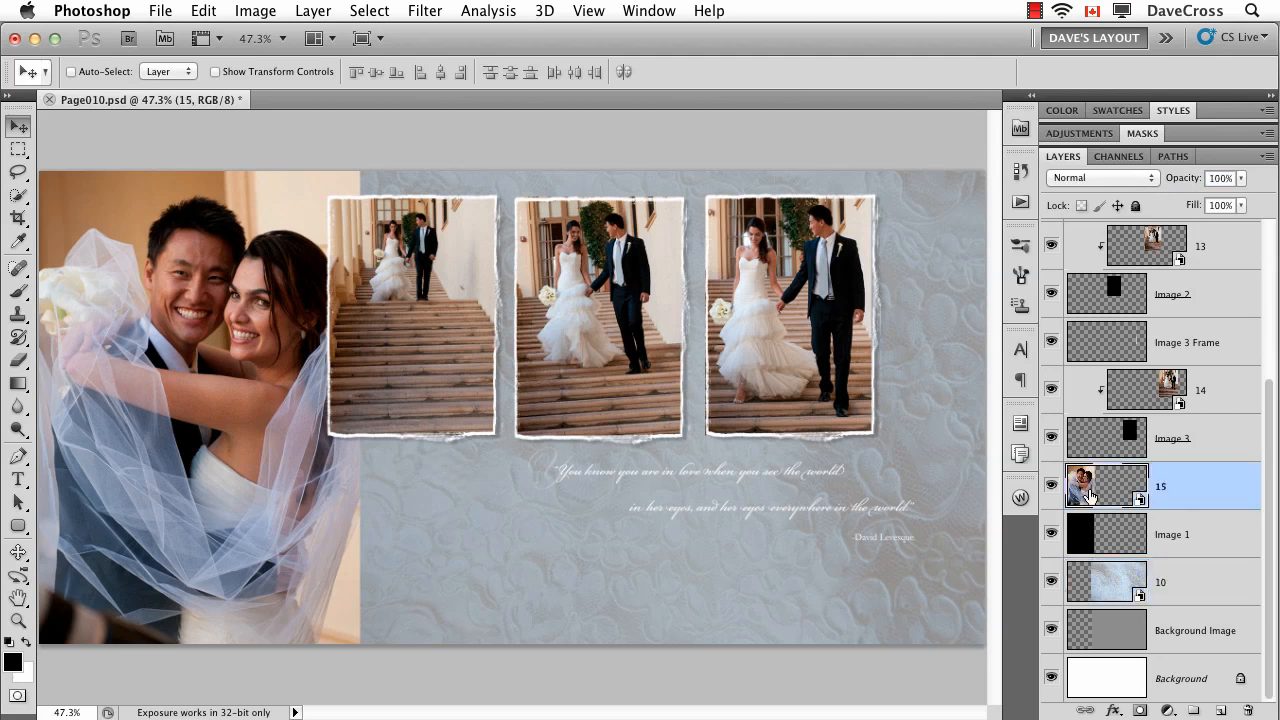
mouse_move(1100, 498)
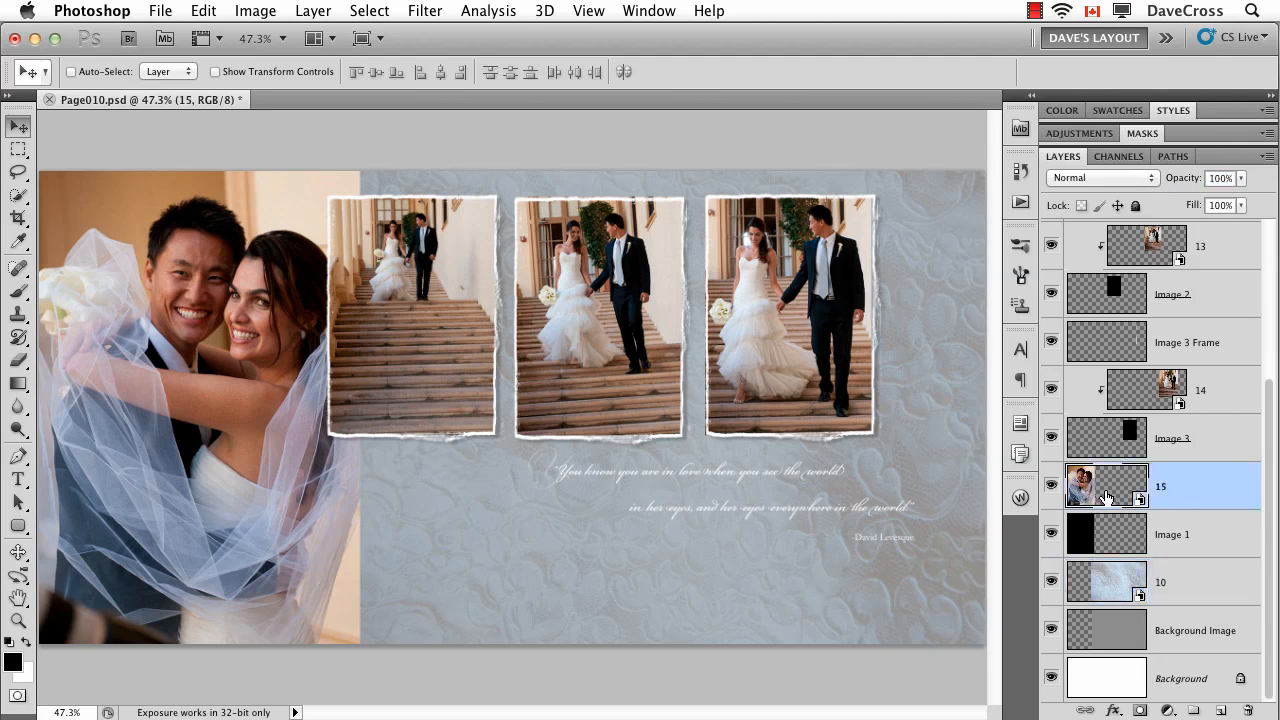
- Blur the couple photo with Gaussian Blur radius 5 at 36% opacity, then select its filter mask
click(424, 11)
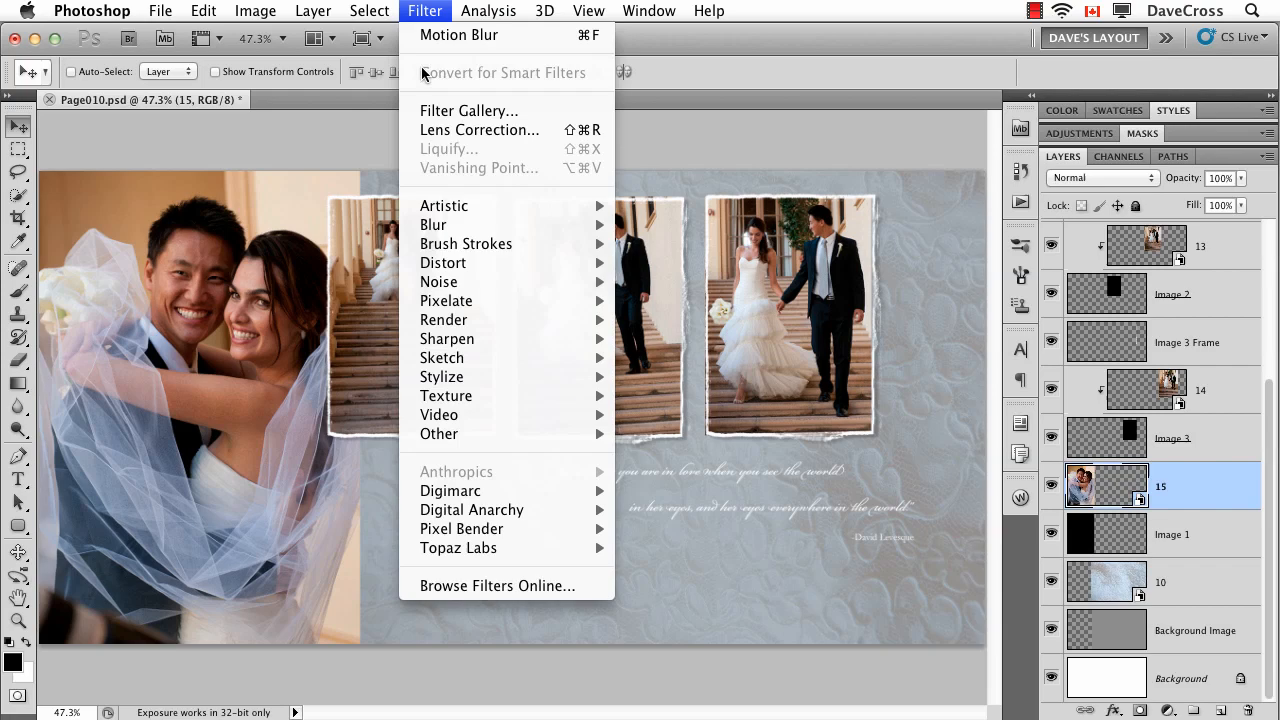
mouse_move(433, 224)
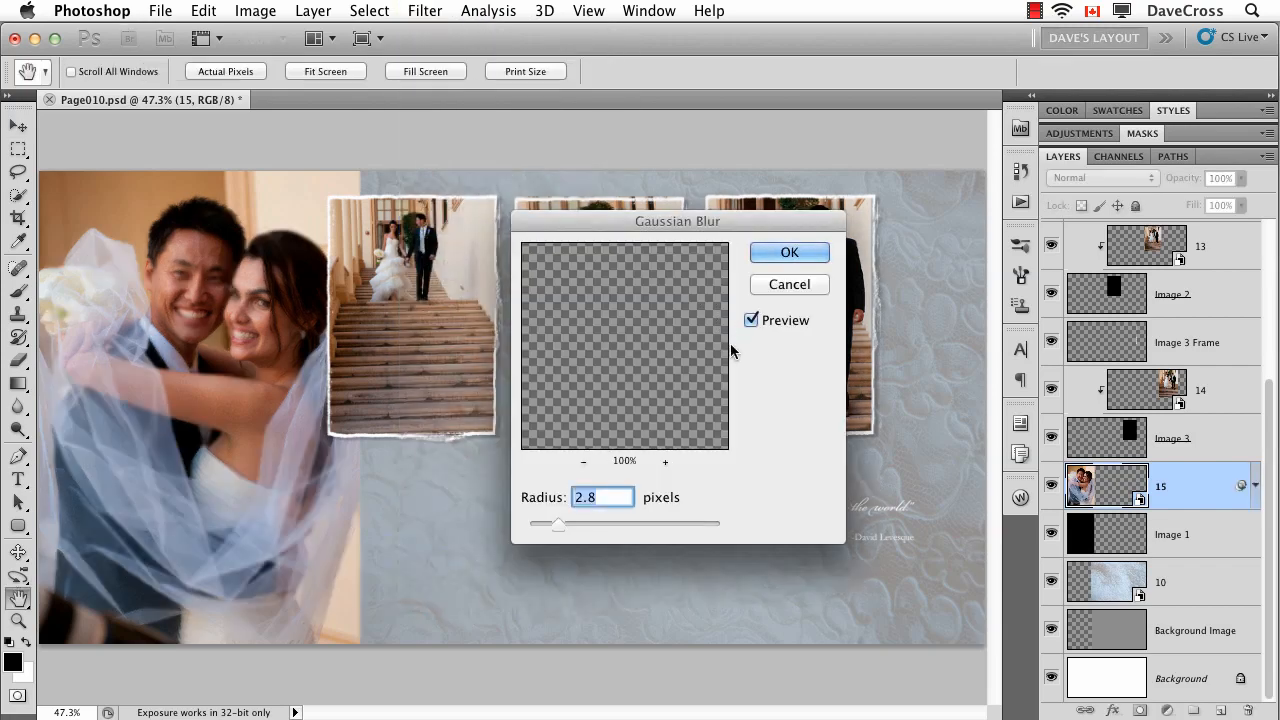
drag(558, 523, 580, 523)
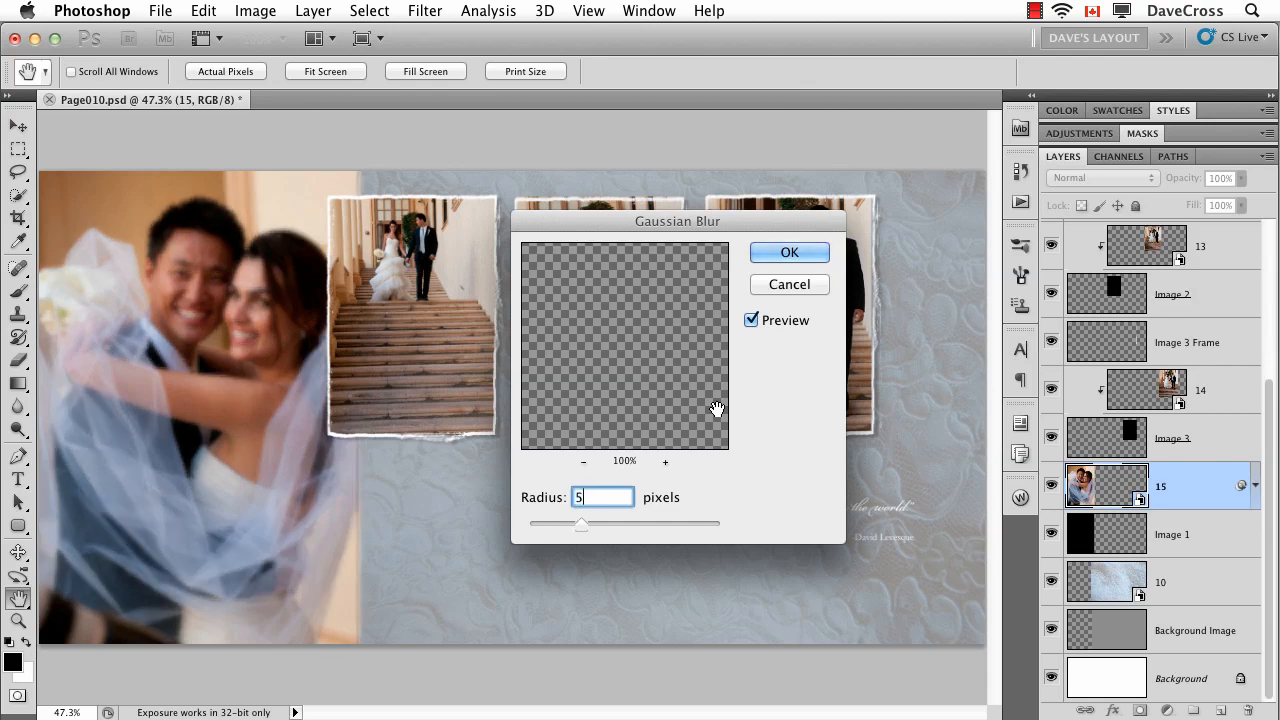
click(789, 252)
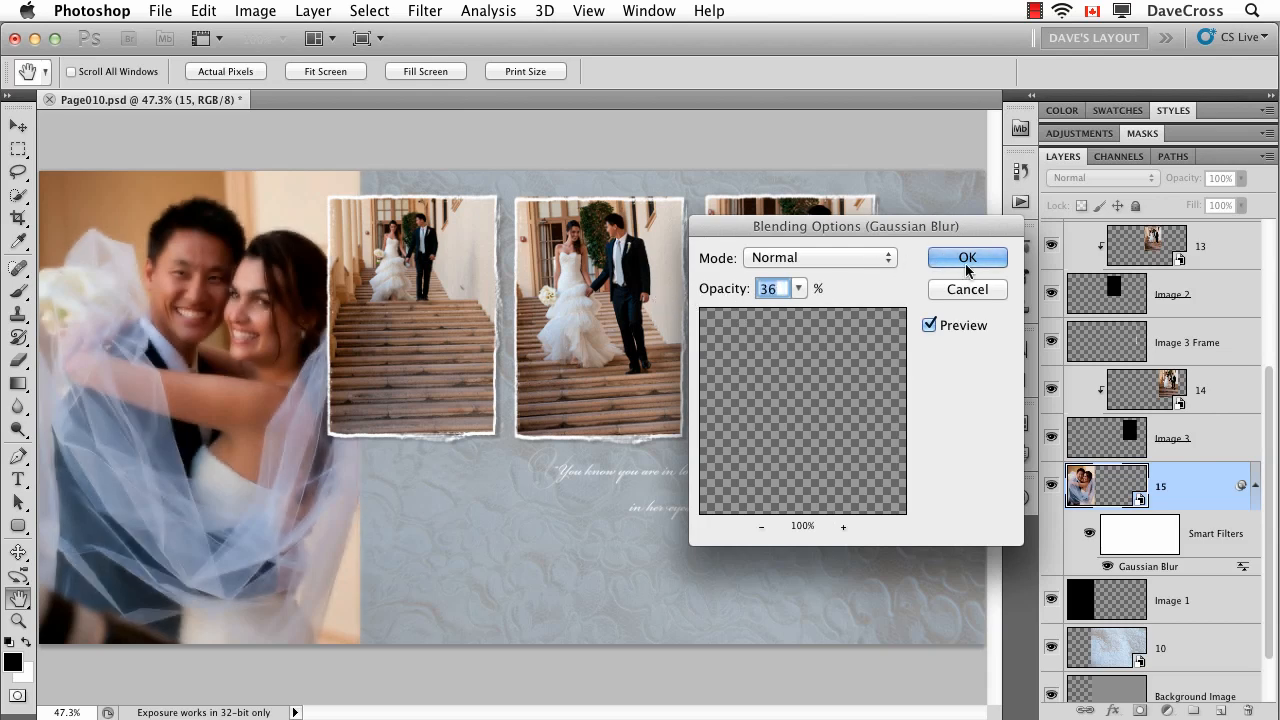
click(966, 257)
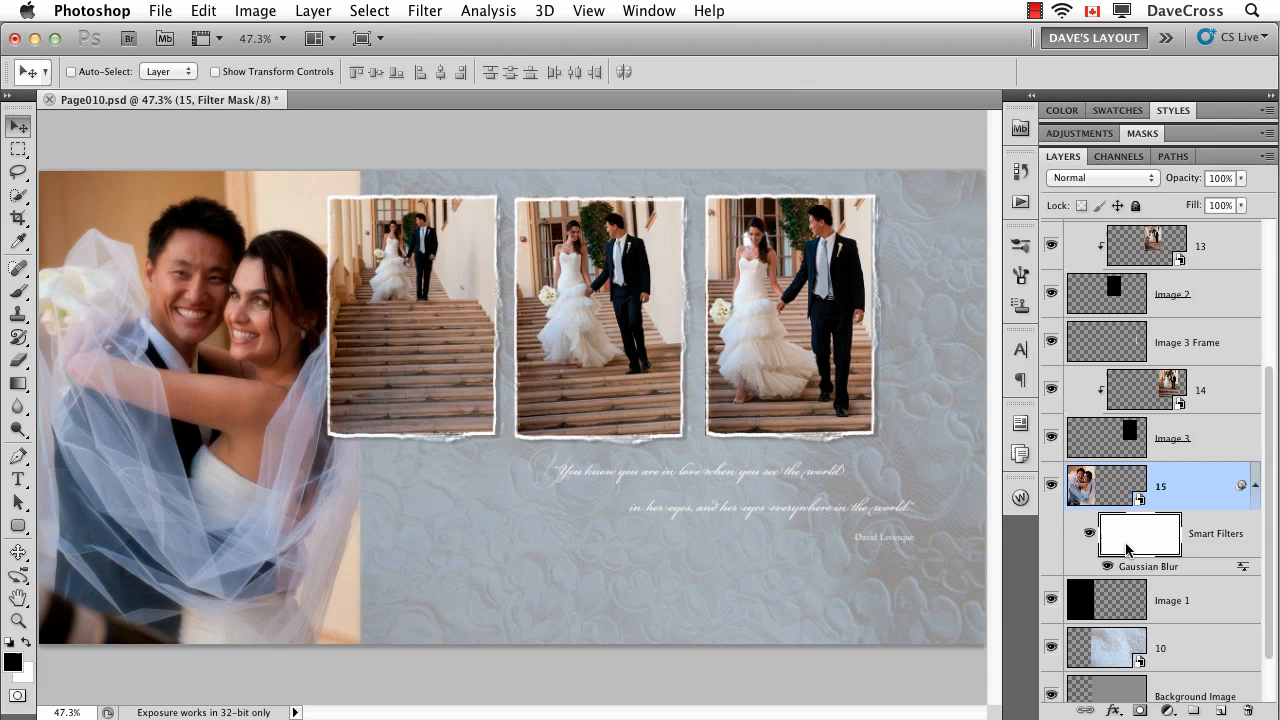
click(17, 268)
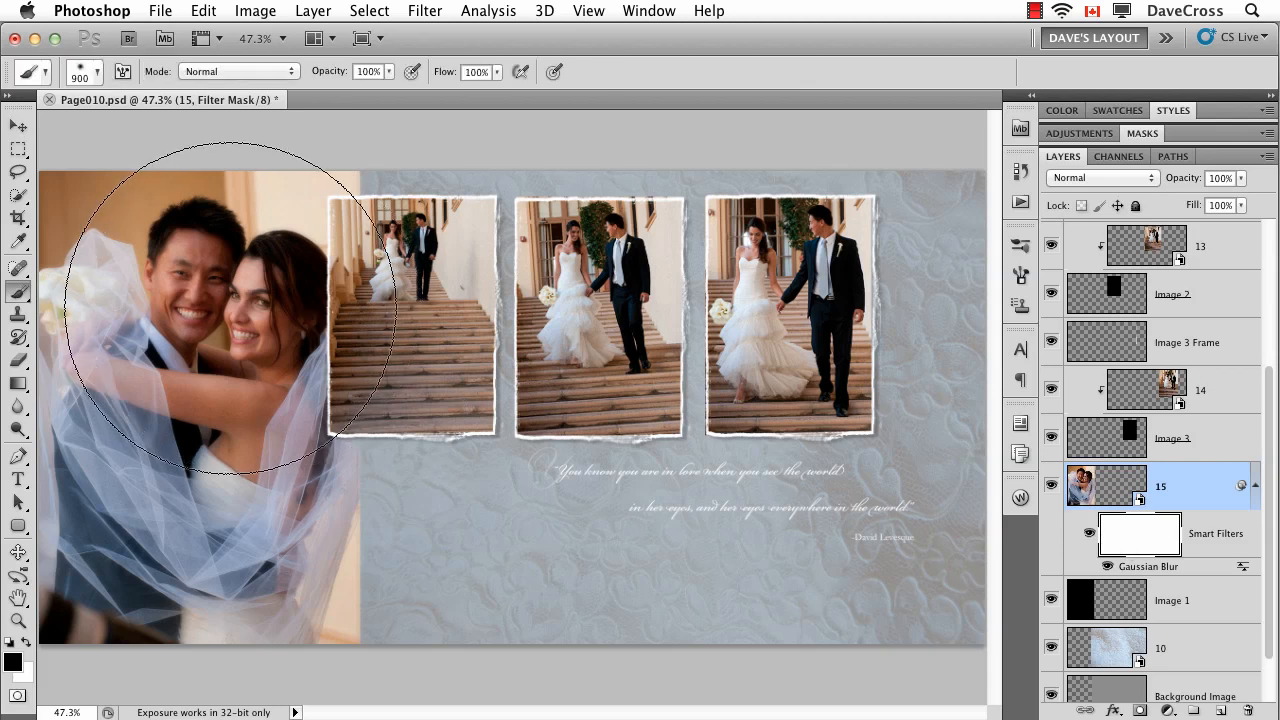